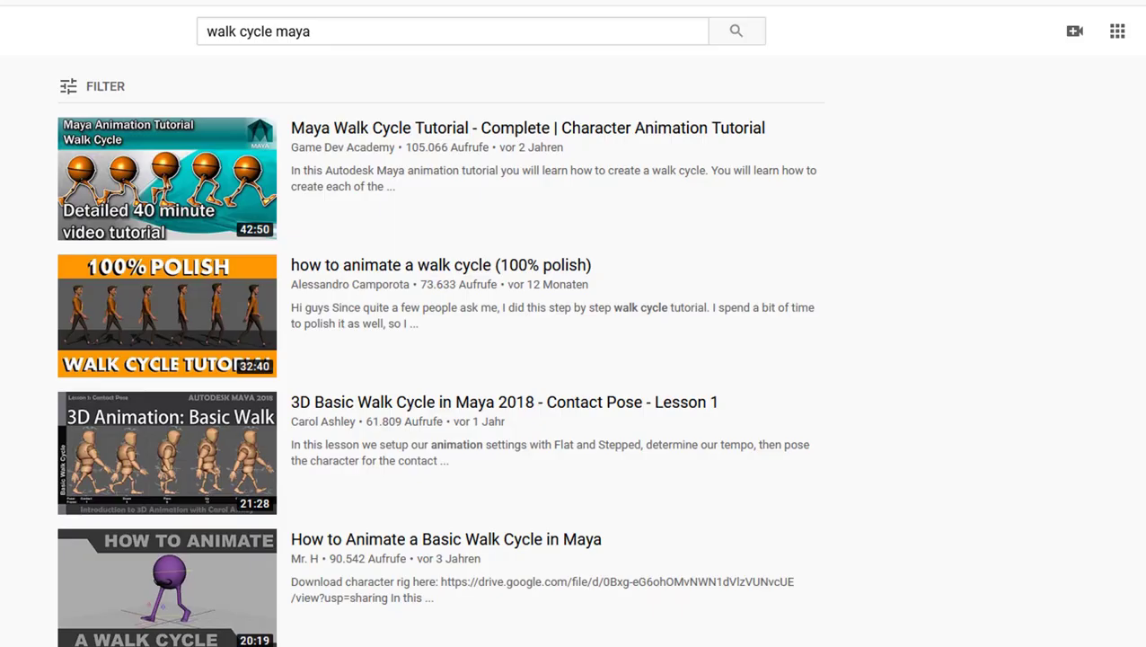
Scroll down the 'walk cycle maya' results until the circular-path walkcycle hacks video appears.
scroll("down", 3)
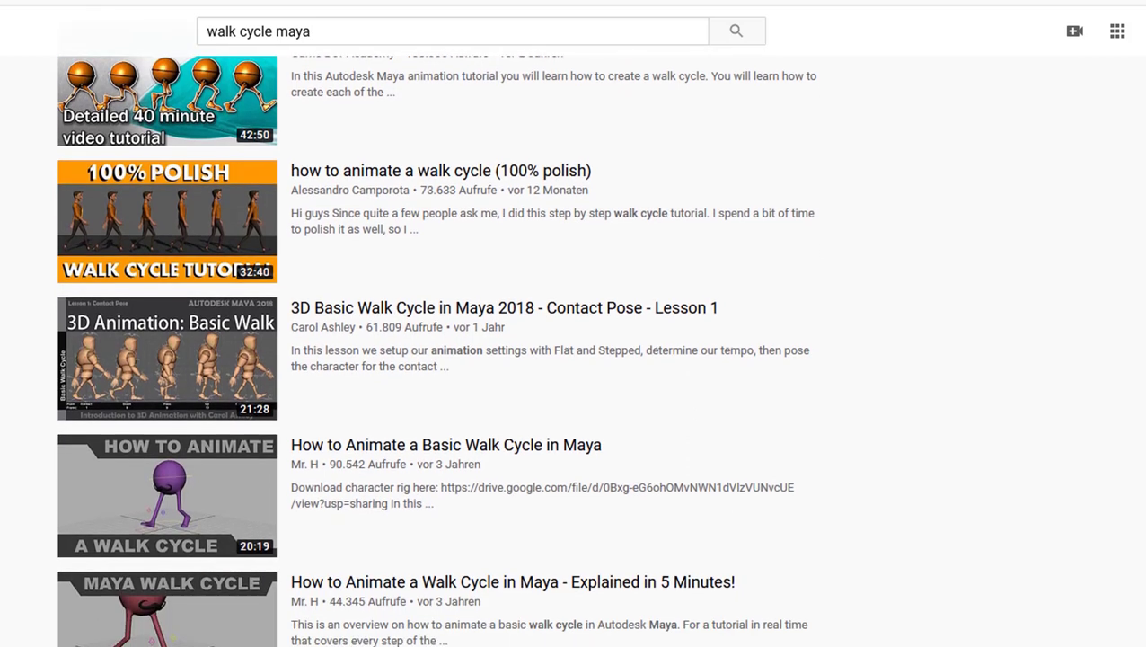
scroll("down", 3)
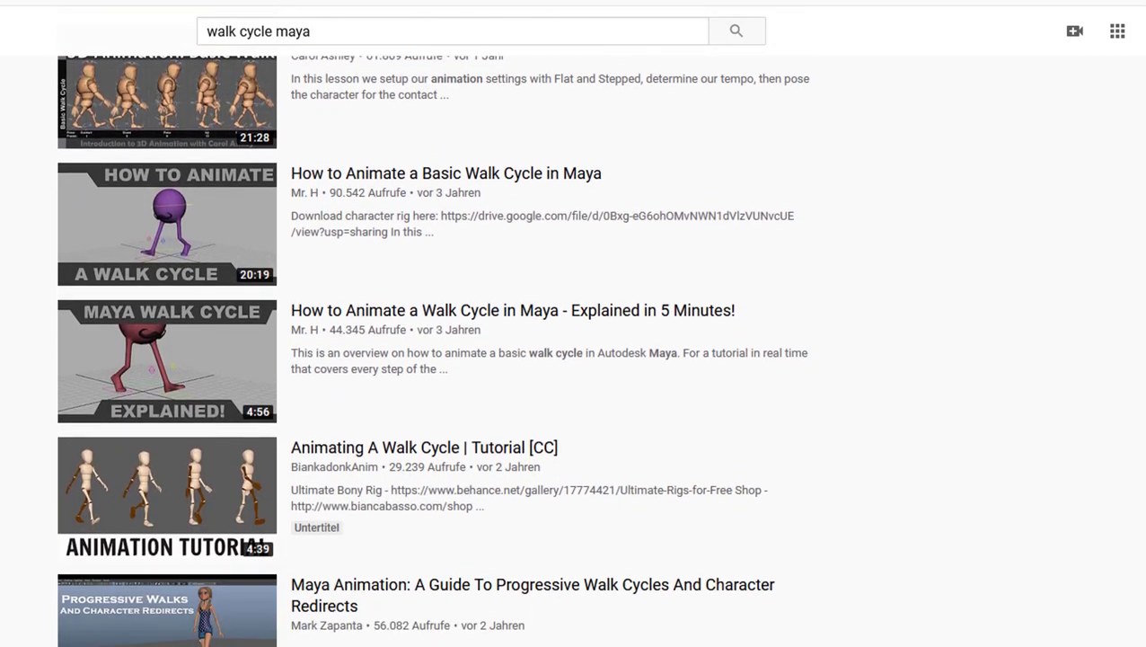
scroll("down", 3)
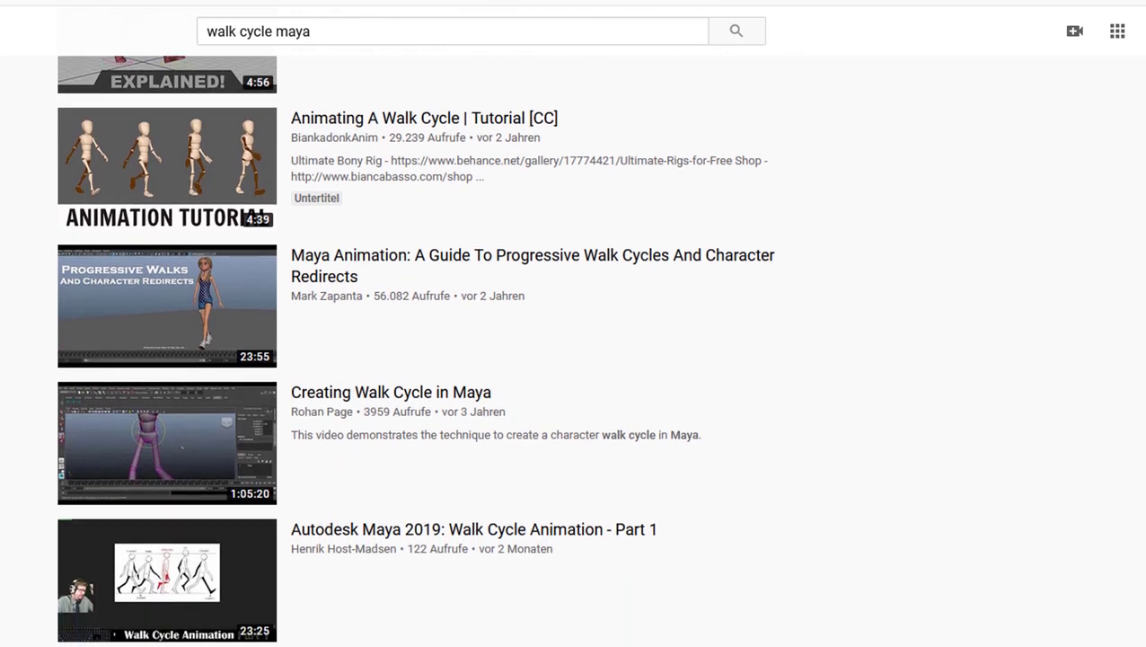
scroll("down", 3)
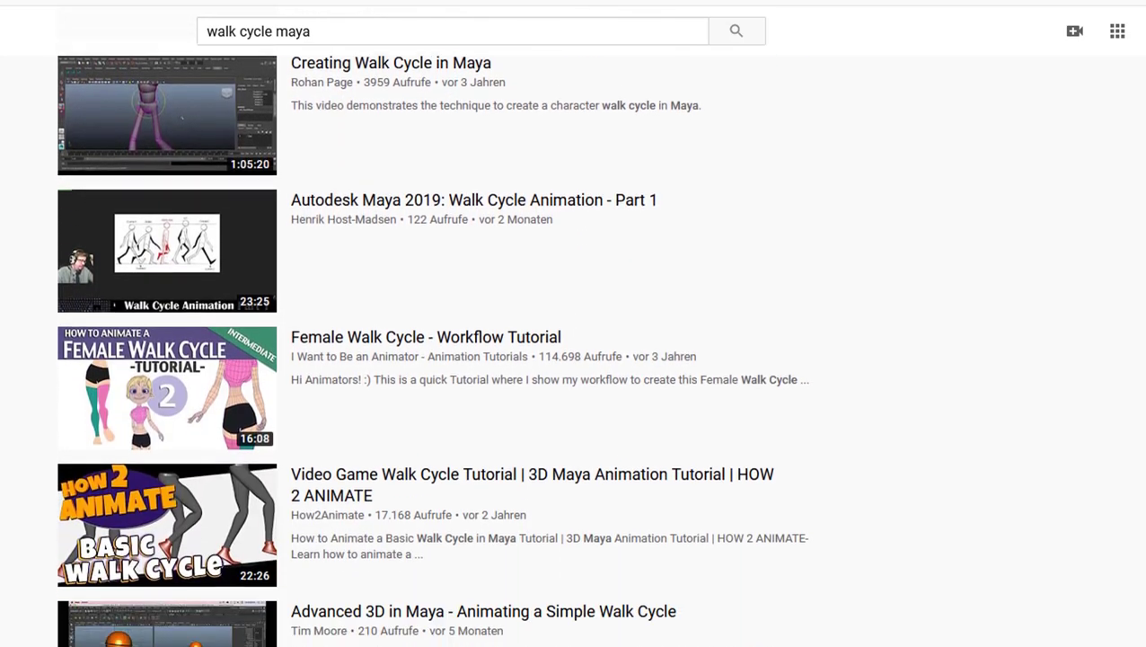
scroll("down", 3)
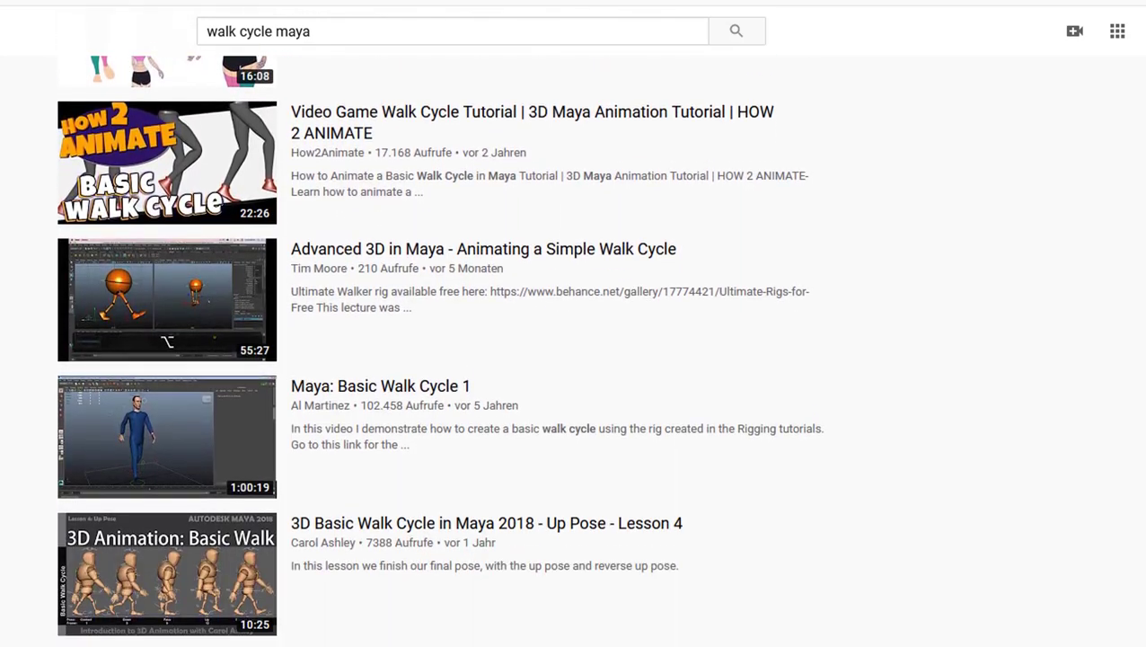
scroll("down", 3)
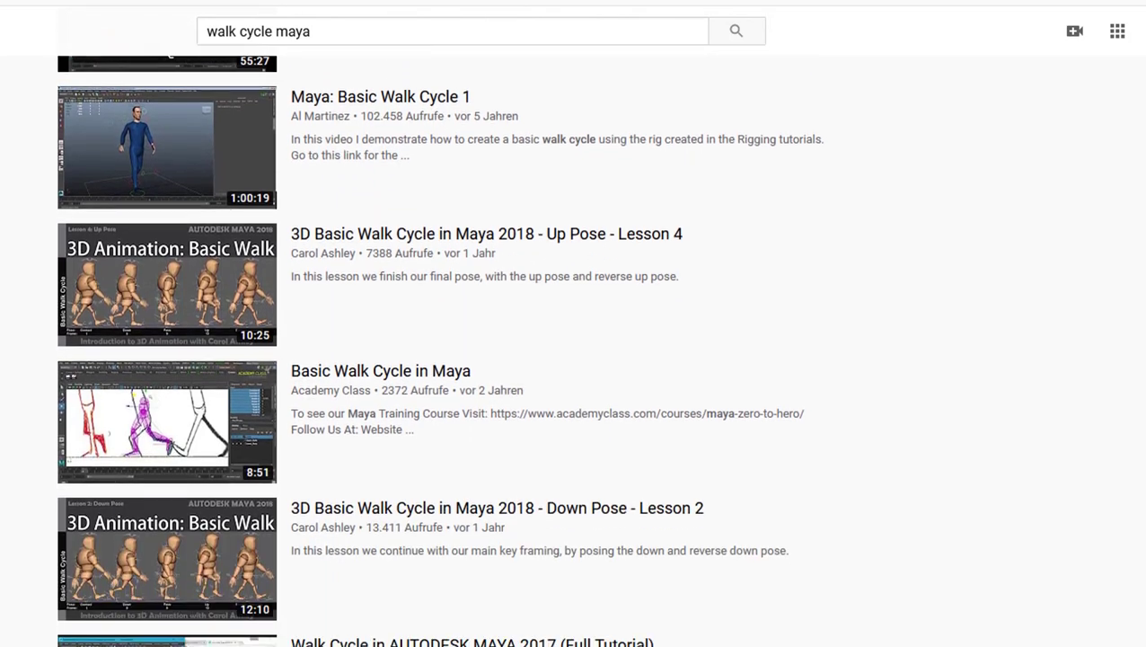
scroll("down", 3)
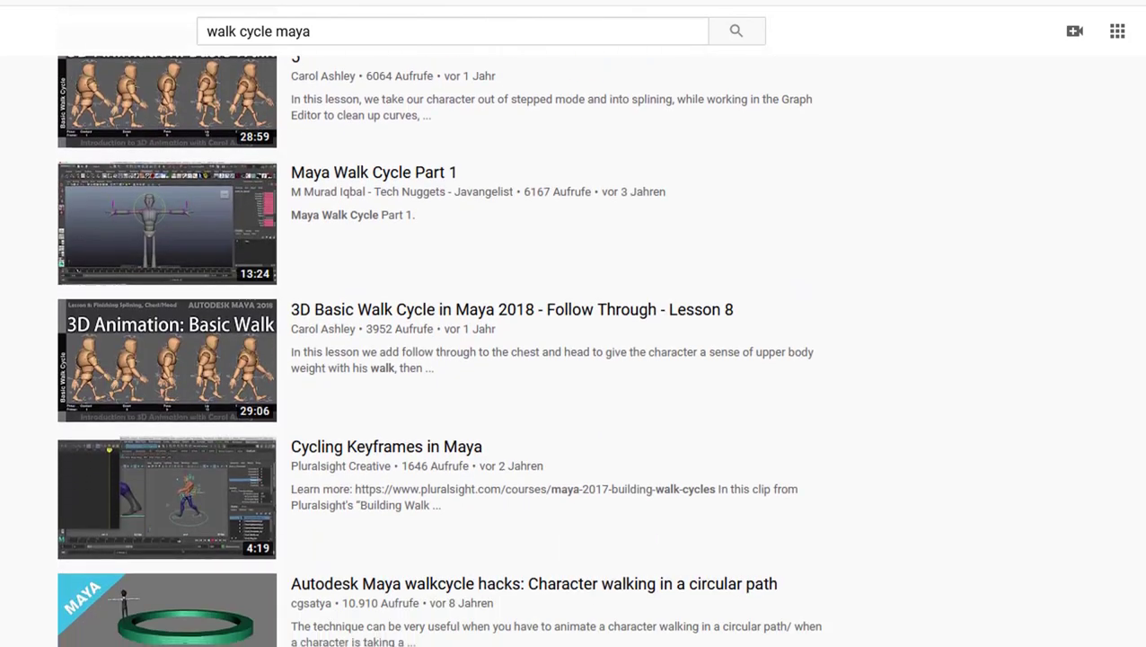
scroll("down", 3)
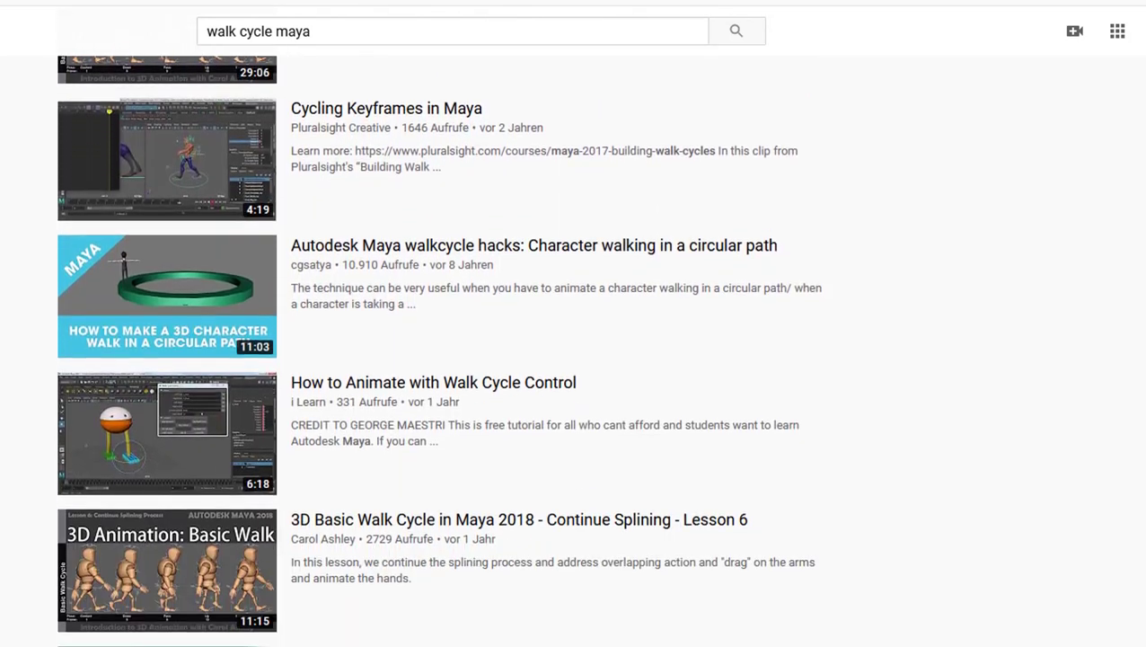
scroll("down", 3)
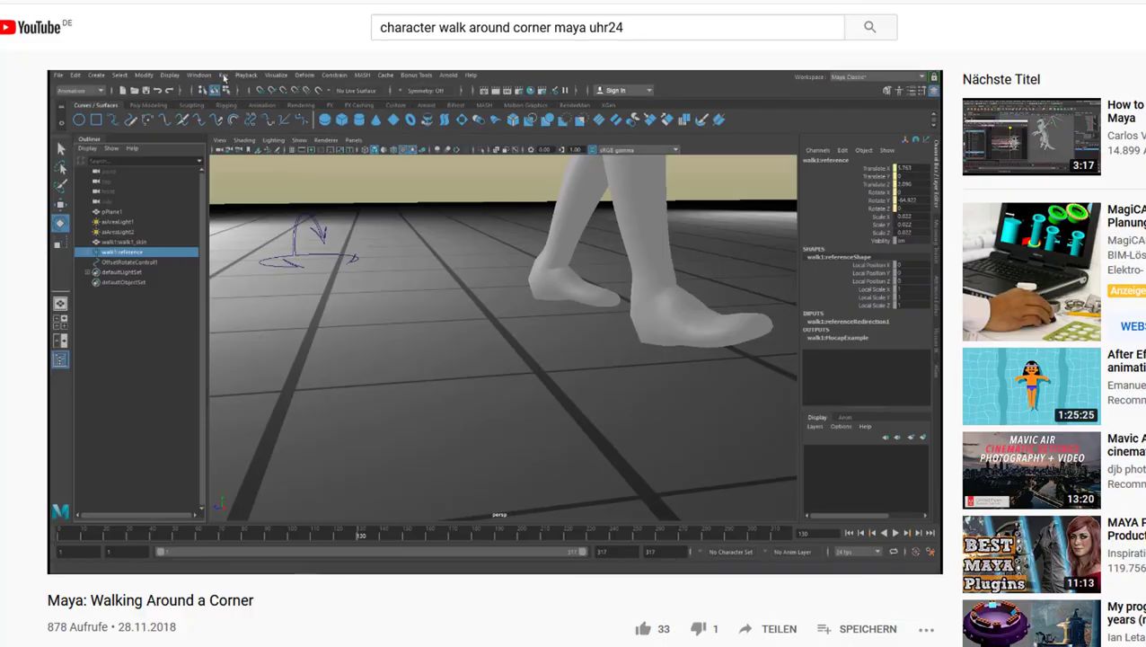
Play the 'Maya: Walking Around a Corner' video to watch the foot posing.
left_click(222, 75)
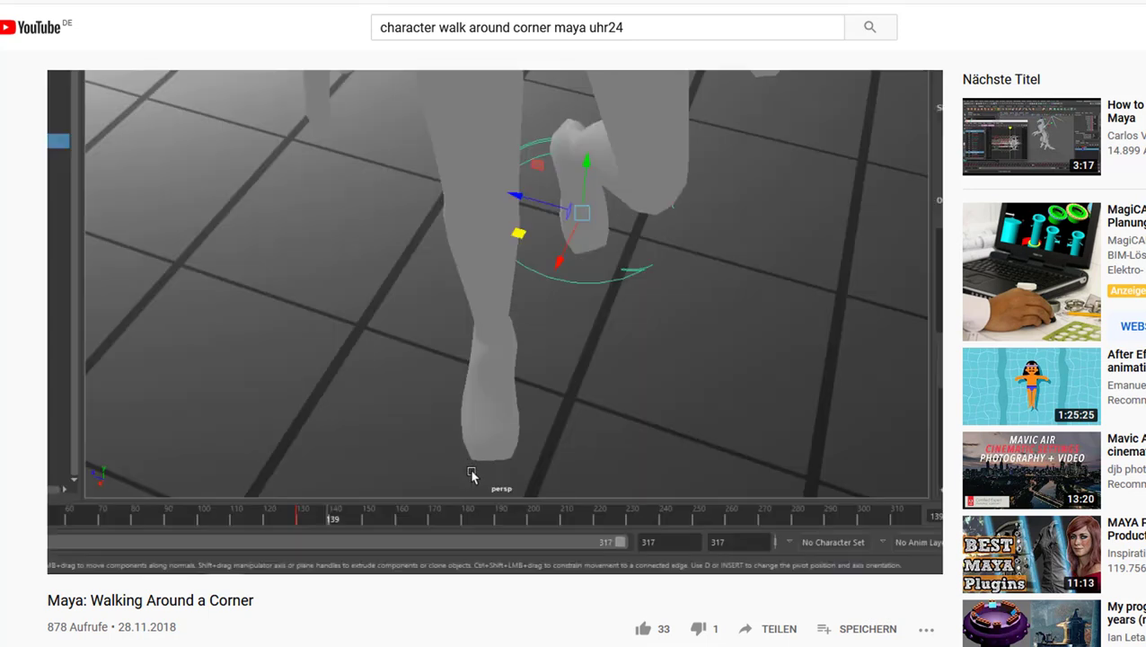
mouse_move(627, 406)
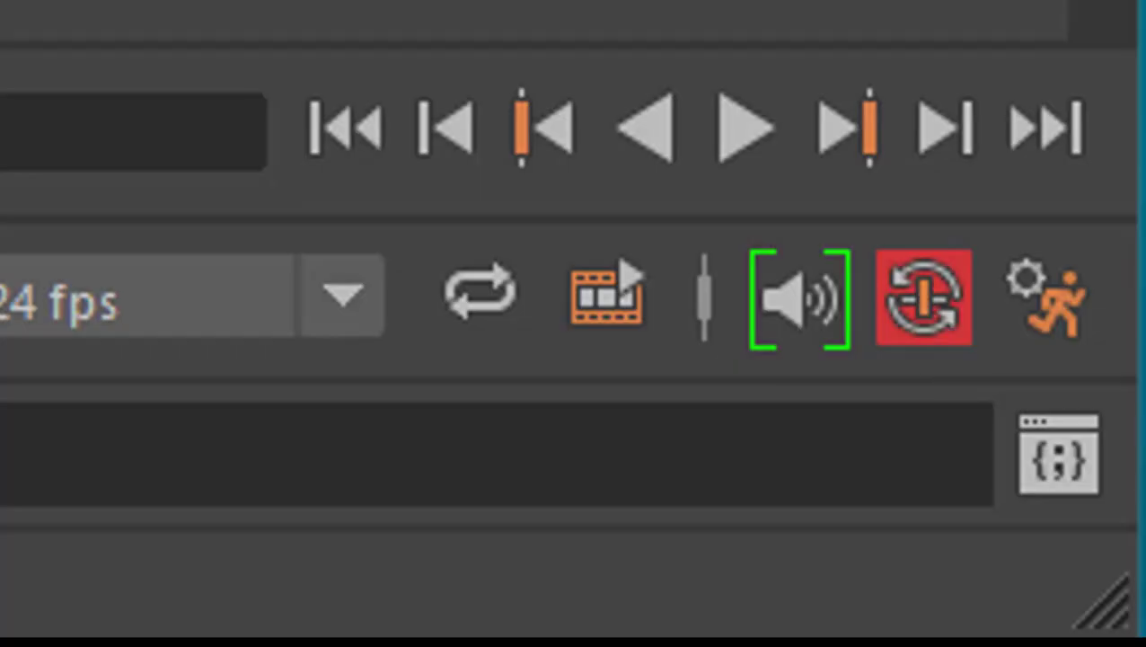
In Preferences > Settings, set the Linear working unit to meter.
left_click(191, 7)
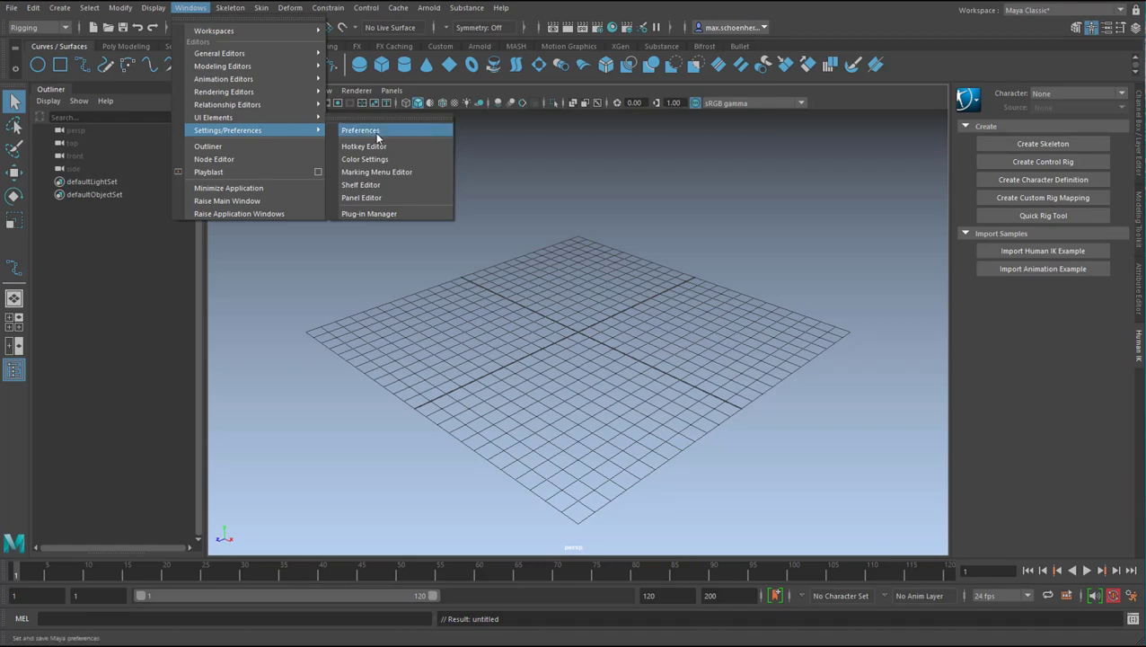
left_click(360, 129)
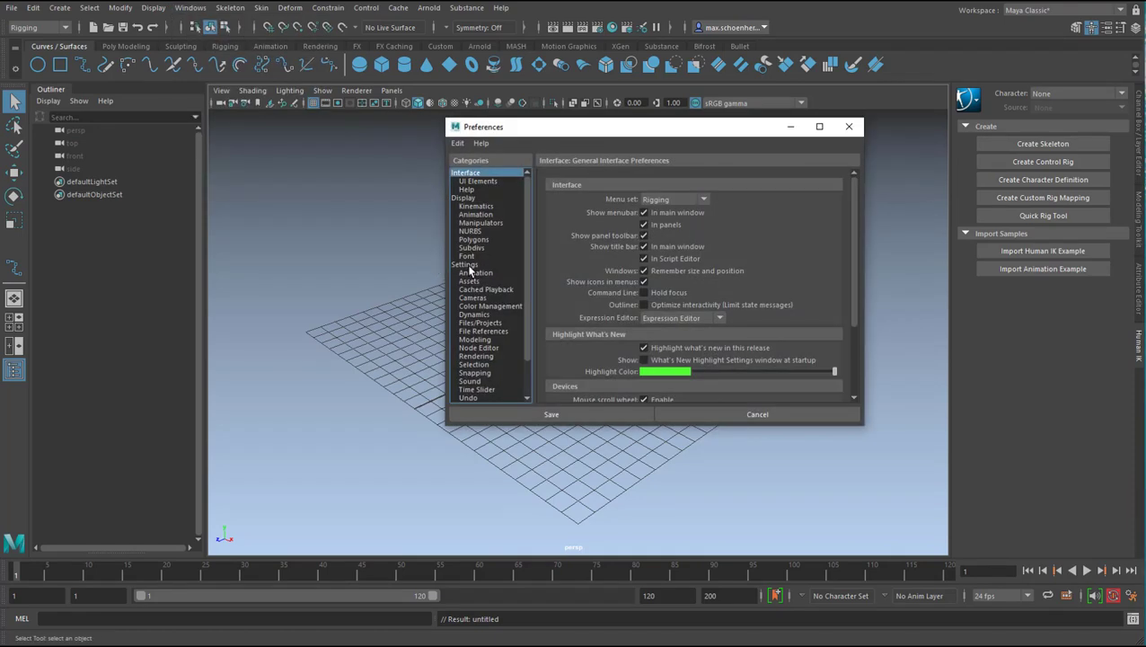
left_click(464, 264)
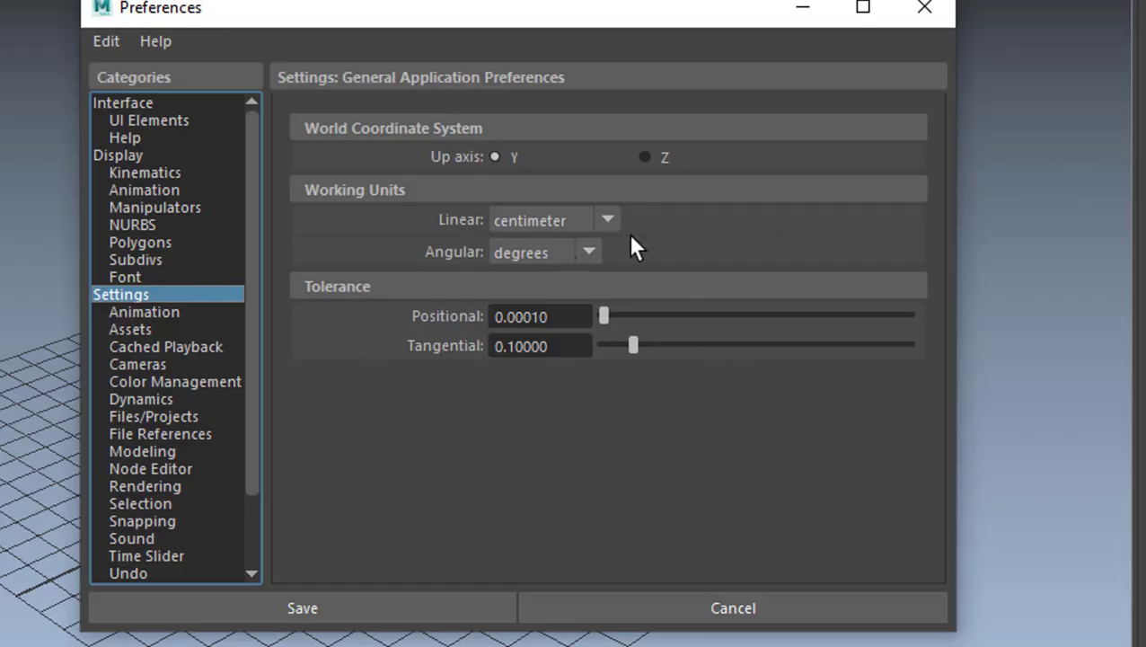
left_click(607, 219)
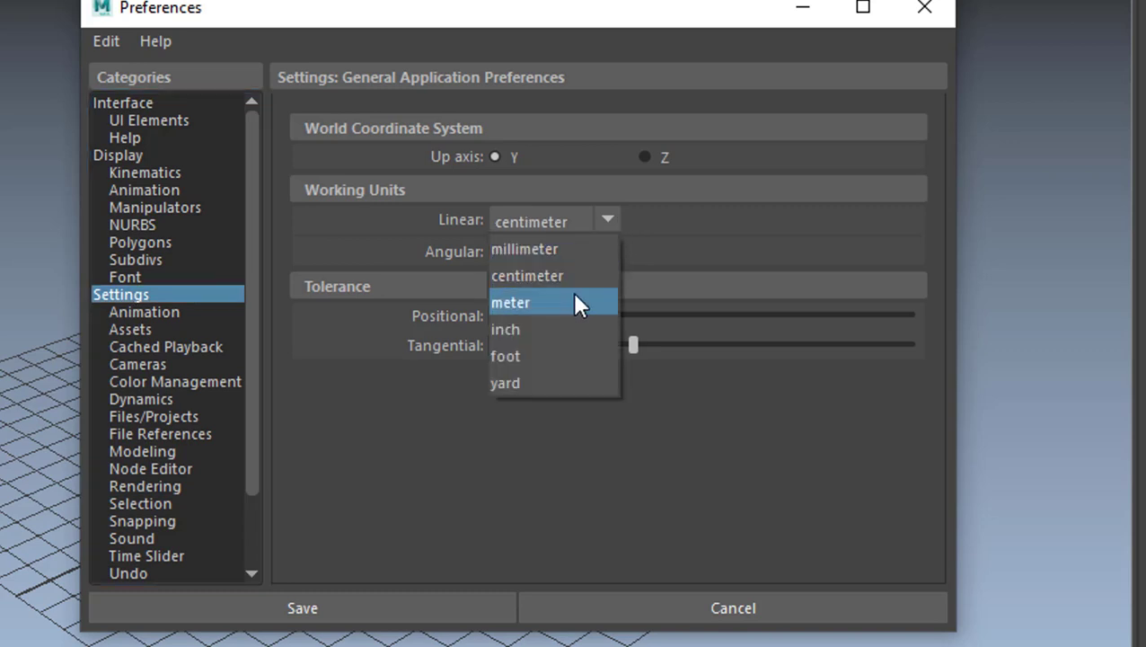
left_click(510, 302)
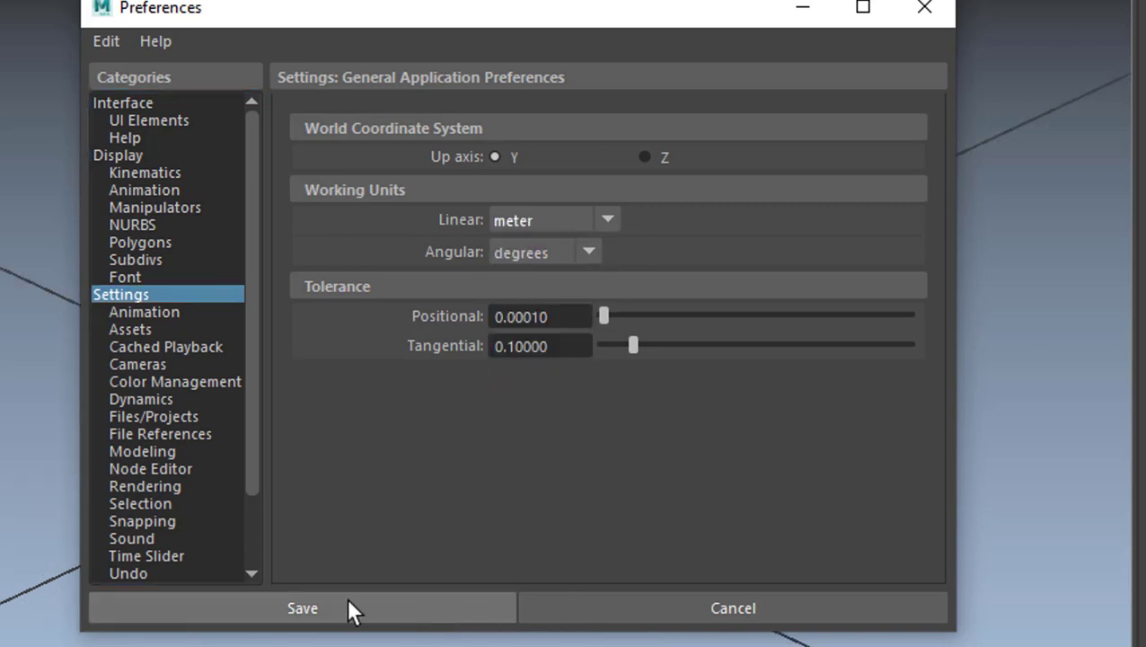
mouse_move(628, 564)
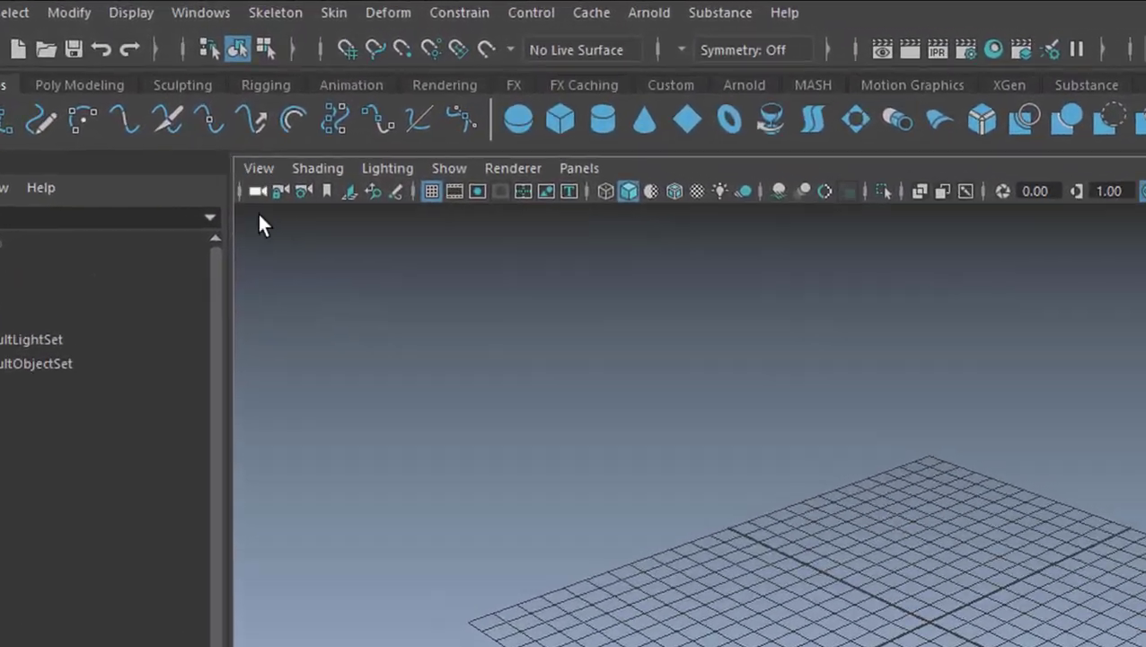
Load the rigged HumanIK rp_eric scene from Content Browser Examples > Animation > Rigs.
left_click(202, 12)
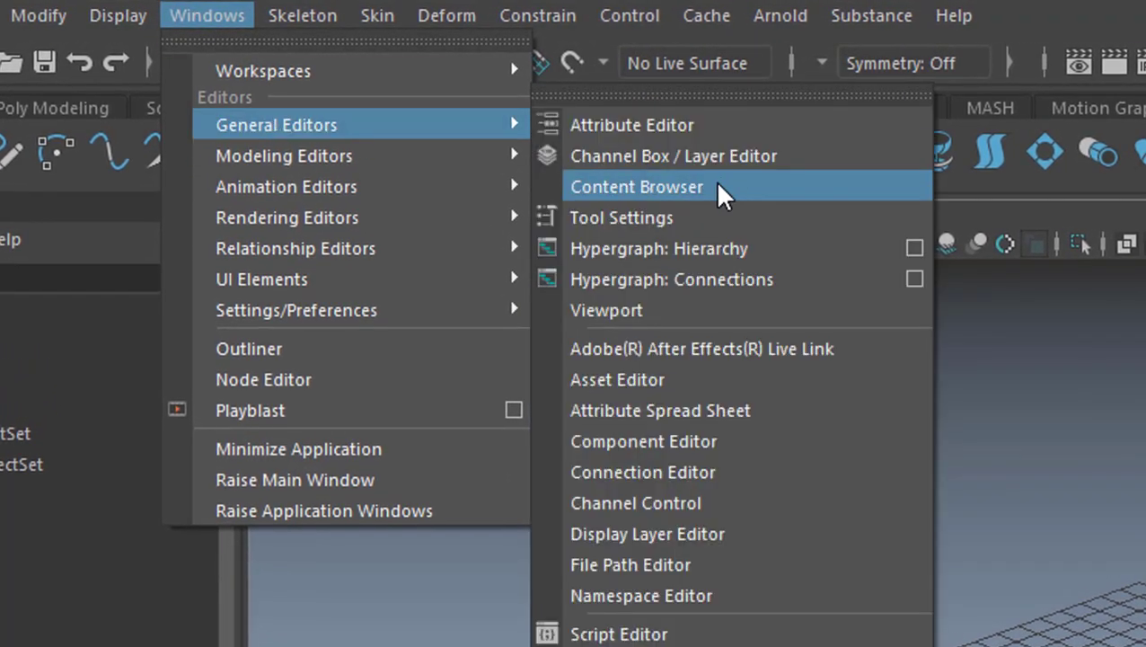
left_click(636, 187)
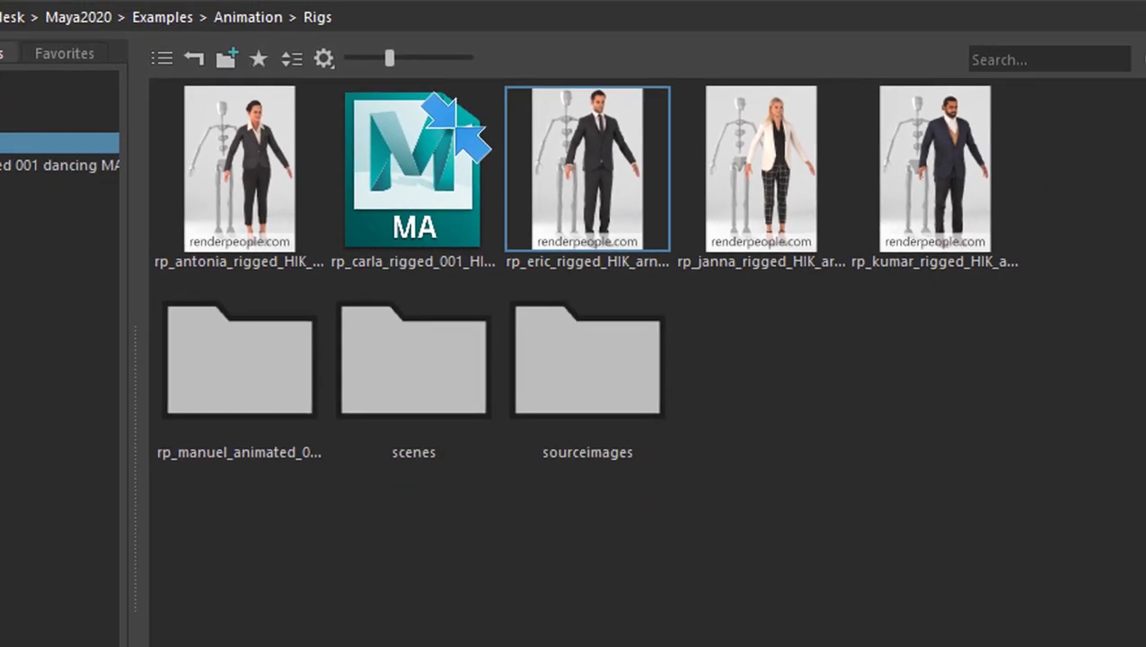
double_click(587, 169)
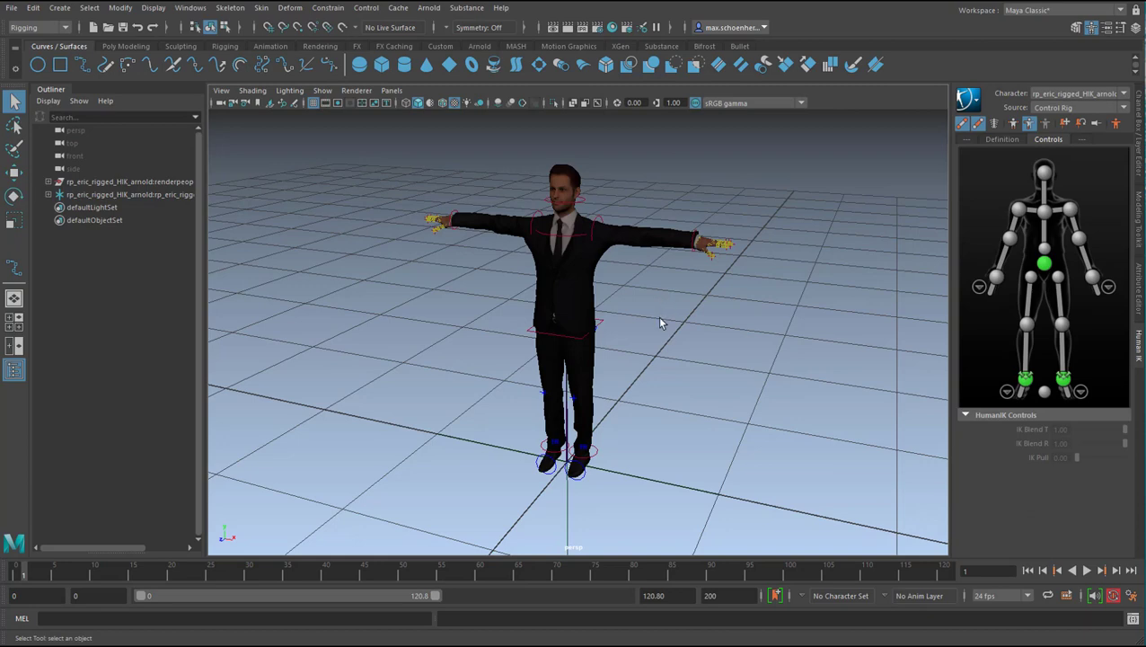
mouse_move(554, 402)
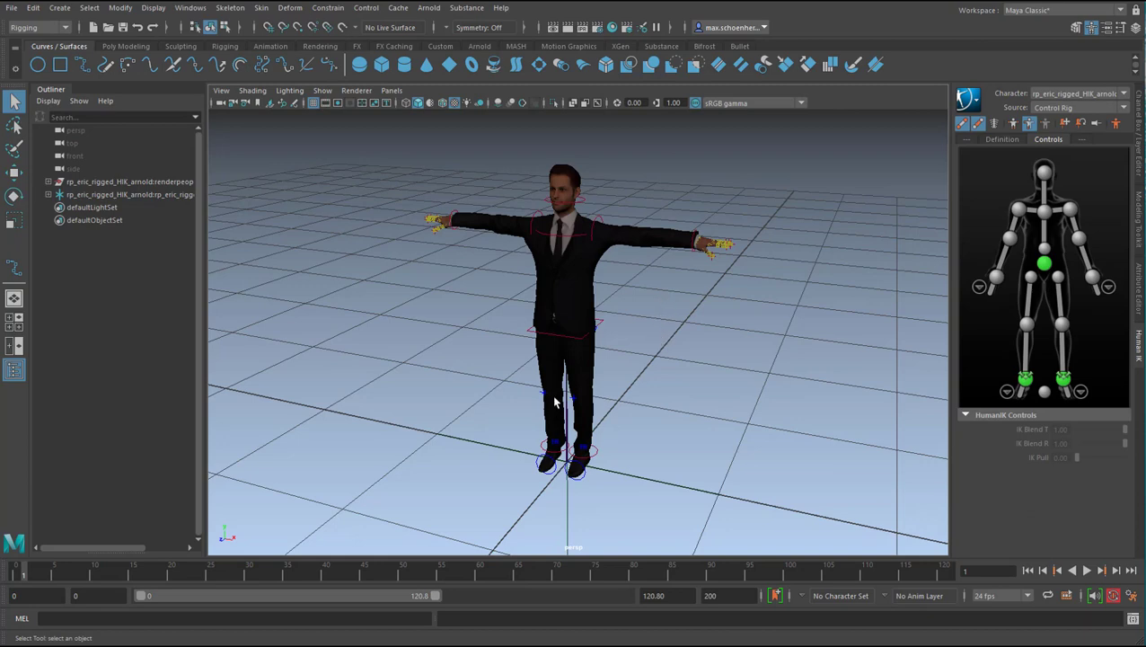
Turn off textured shading so rp_eric displays as plain grey geometry.
left_click_drag(555, 402, 692, 410)
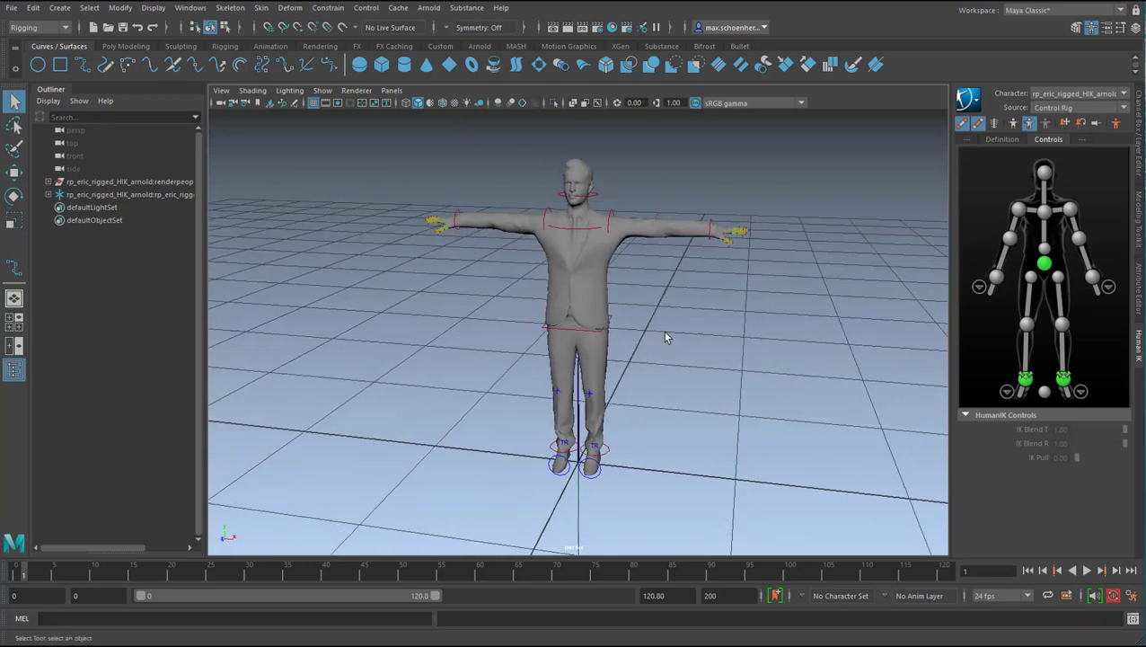
mouse_move(1010, 142)
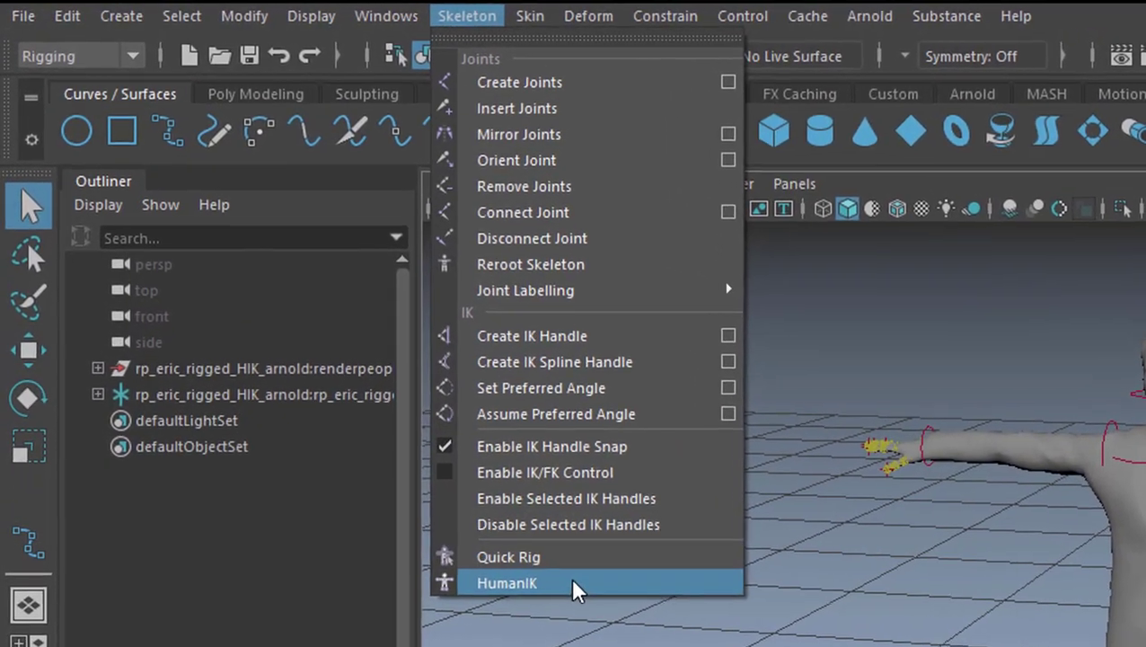
left_click(506, 582)
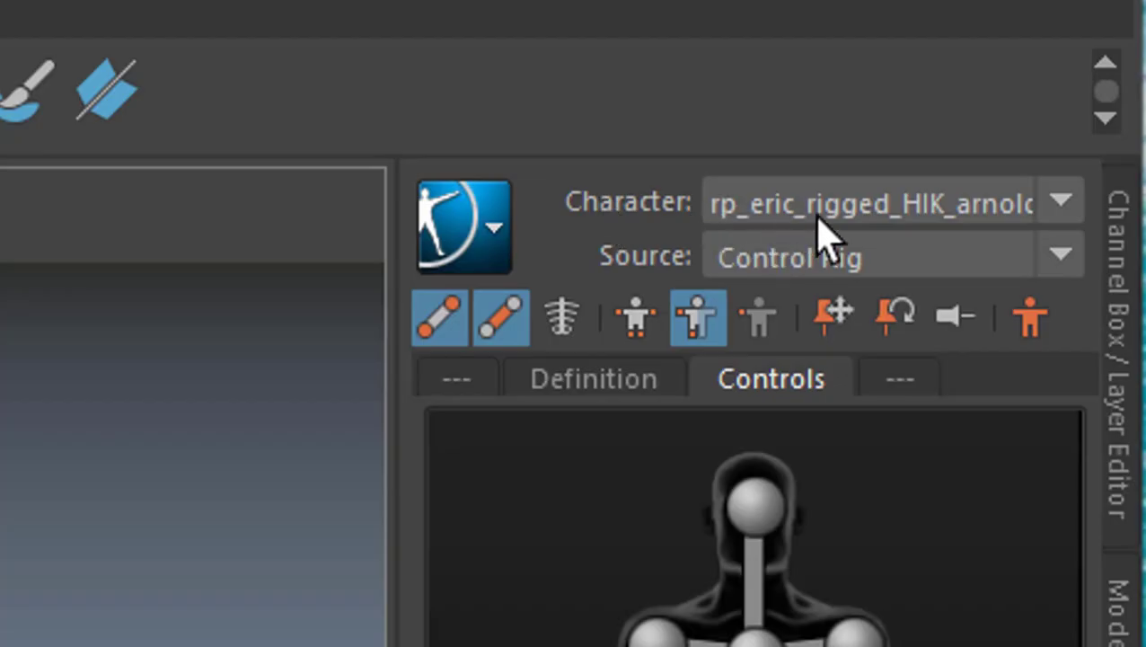
mouse_move(809, 261)
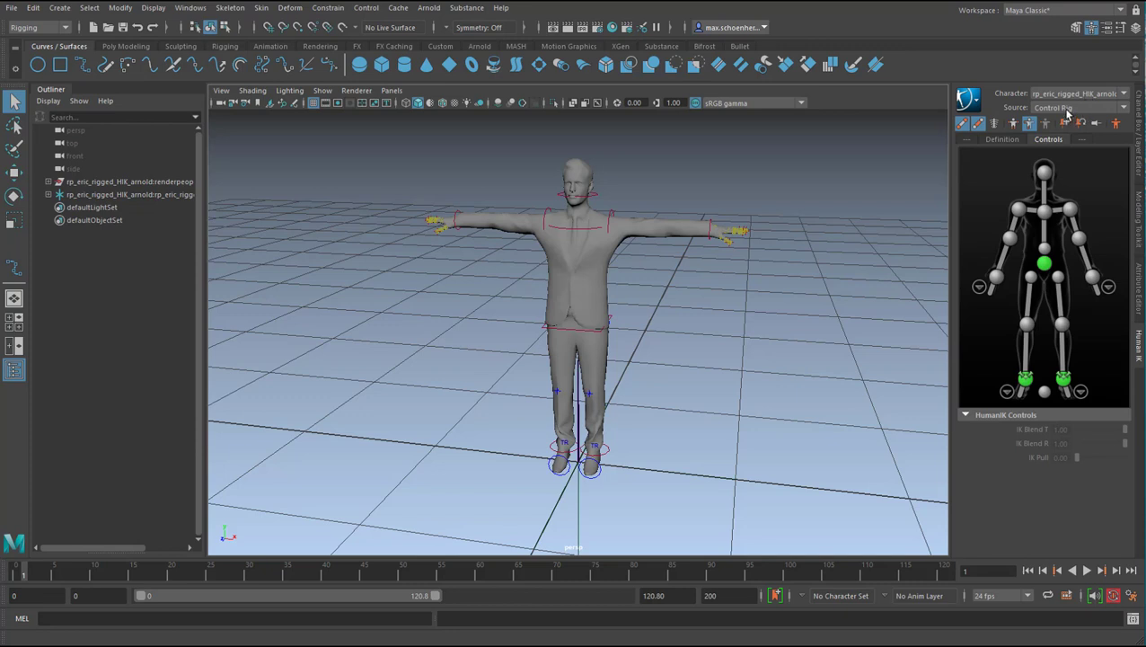
mouse_move(1044, 264)
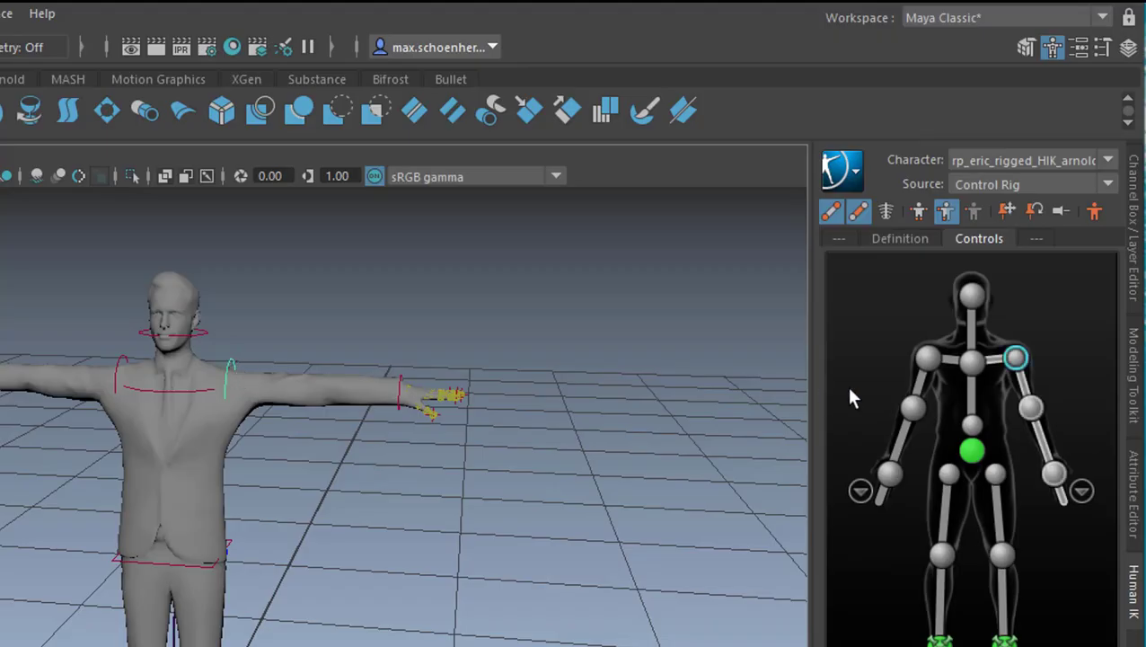
mouse_move(762, 438)
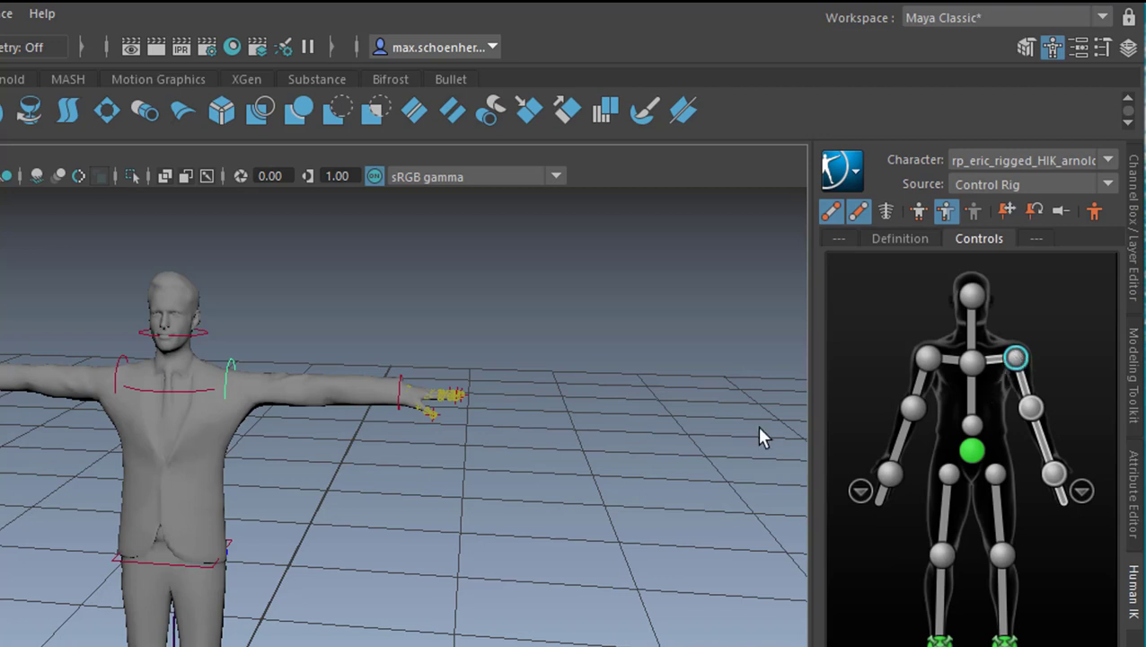
mouse_move(485, 558)
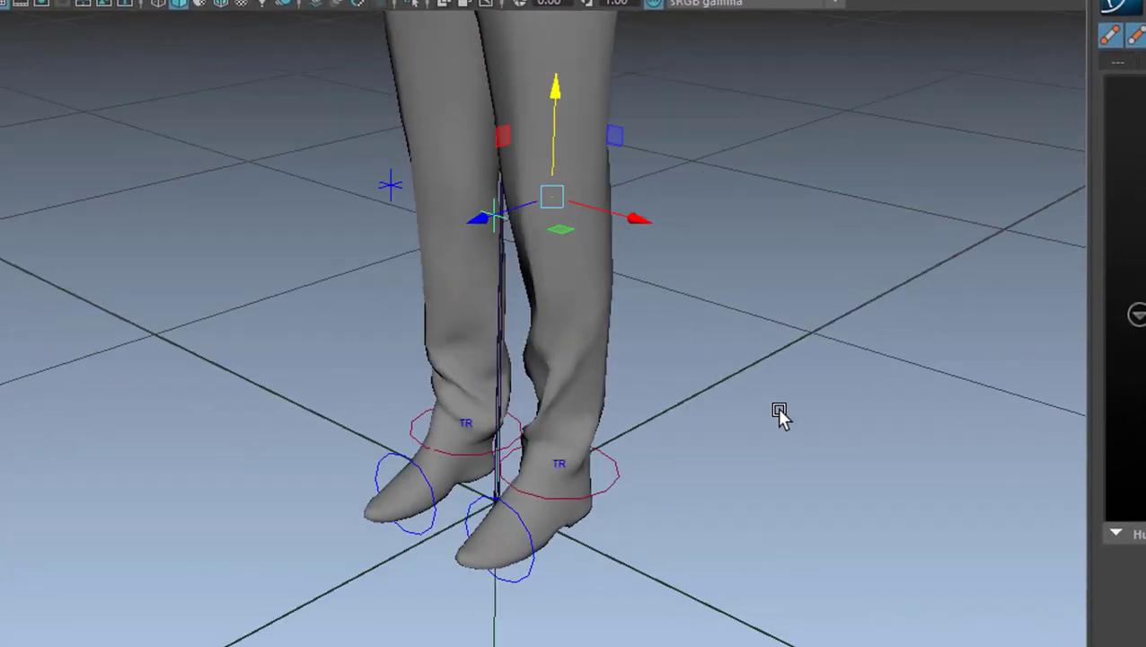
Zoom onto the legs and select a foot effector of the HumanIK rig.
left_click_drag(780, 409, 609, 519)
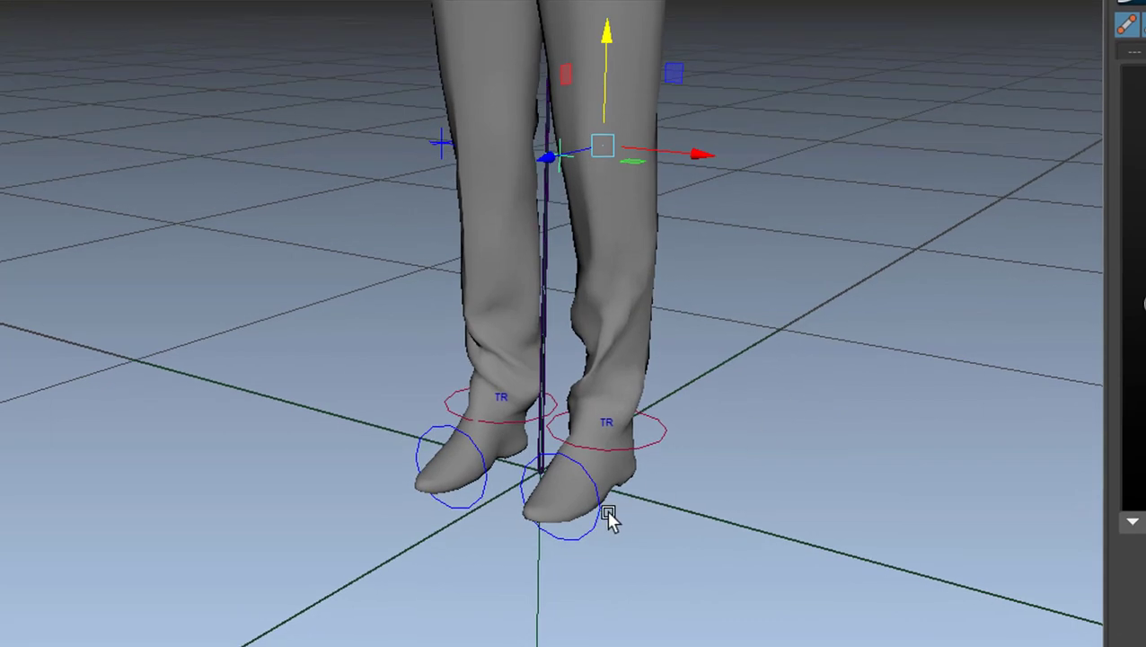
mouse_move(601, 528)
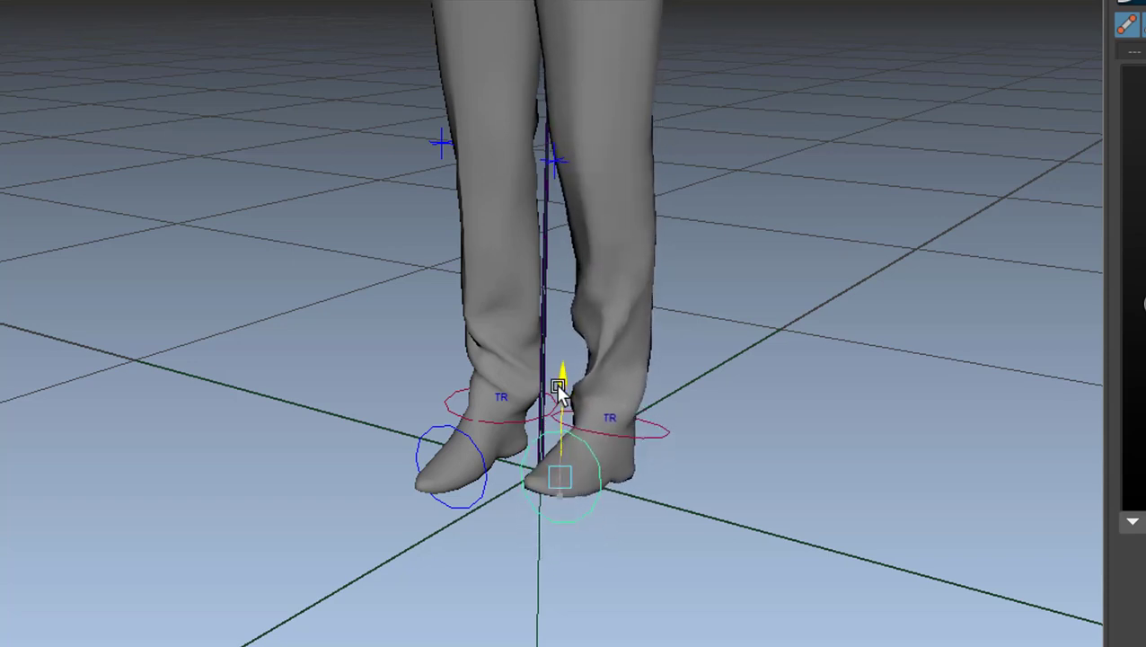
left_click_drag(561, 386, 557, 437)
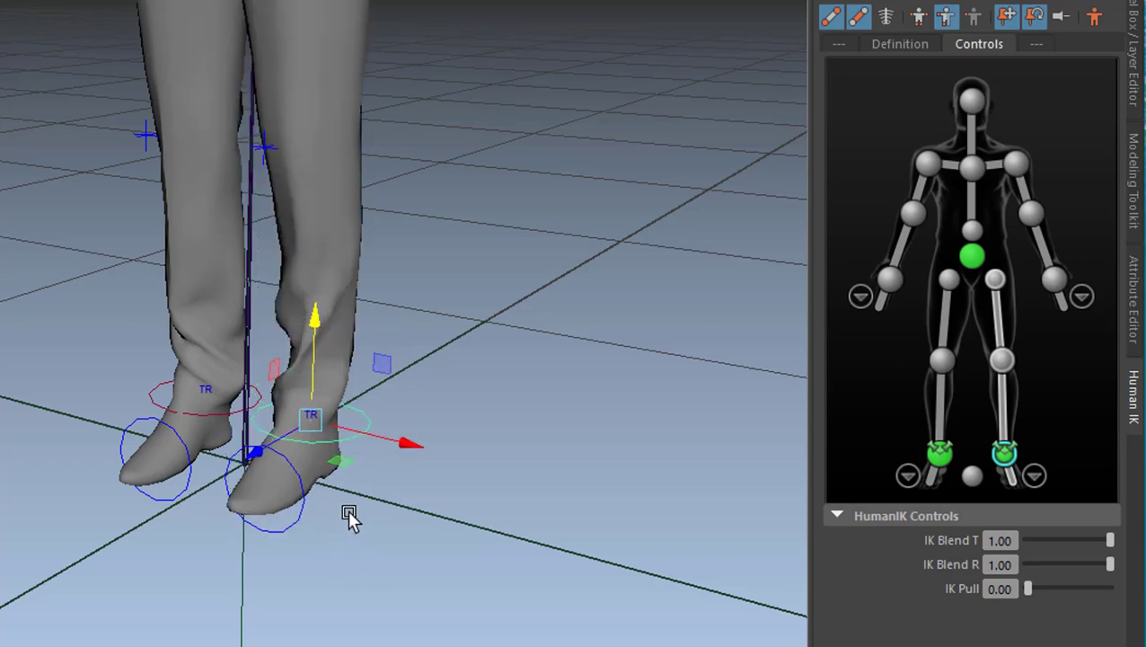
mouse_move(314, 530)
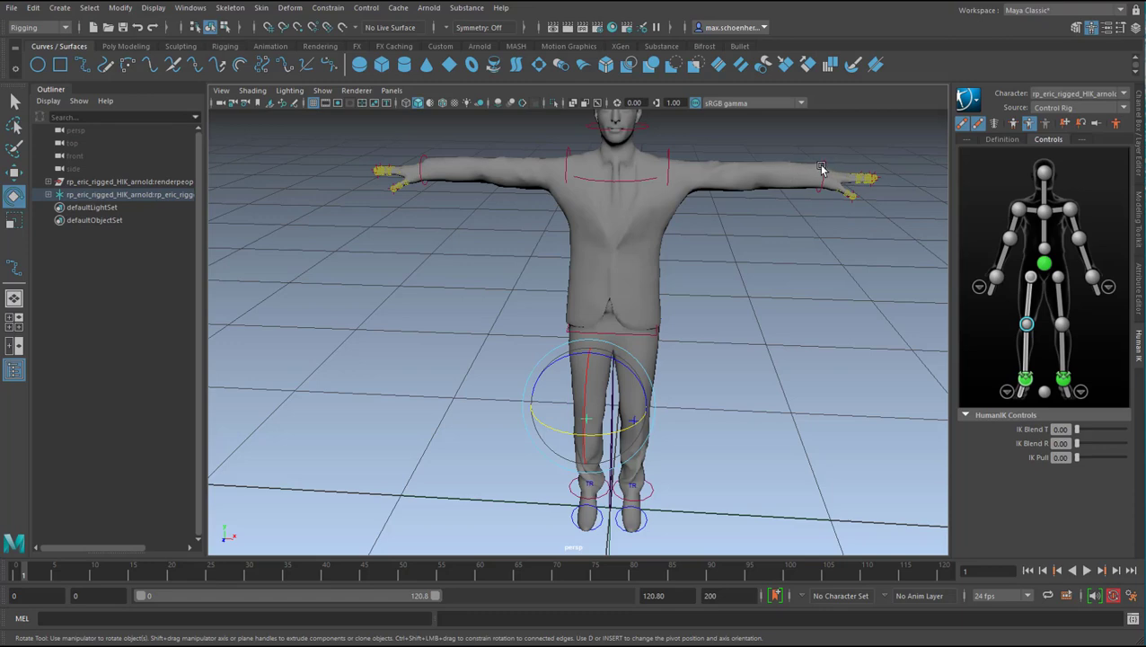
Select the wrist effectors and lower the arms from T-pose to the character's sides.
left_click(819, 169)
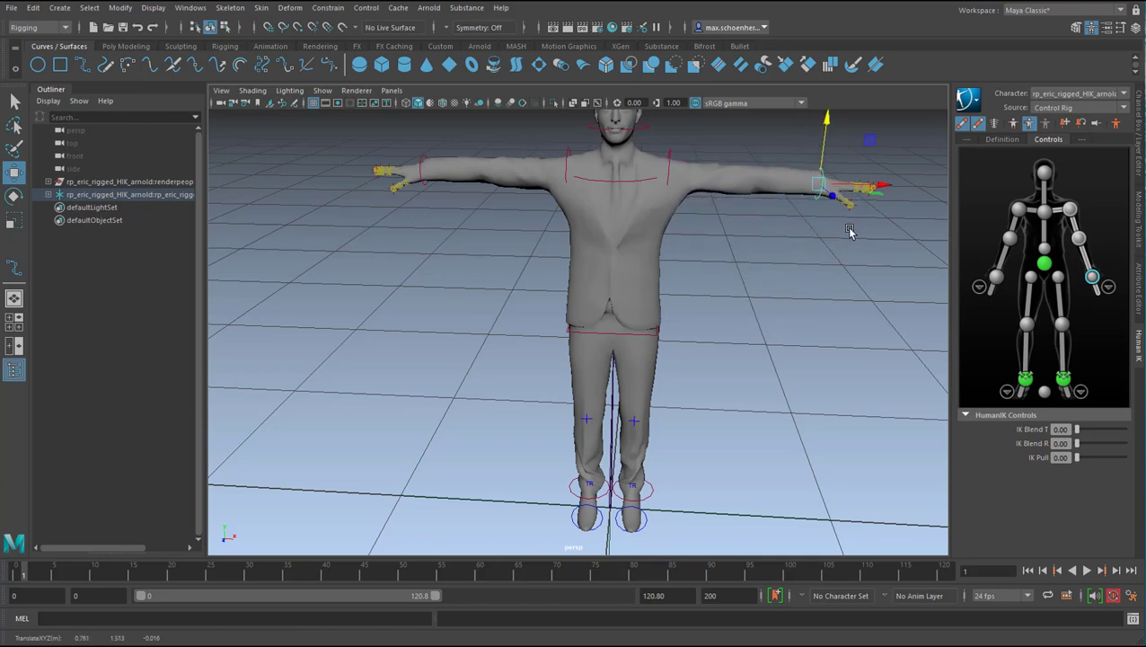
mouse_move(853, 226)
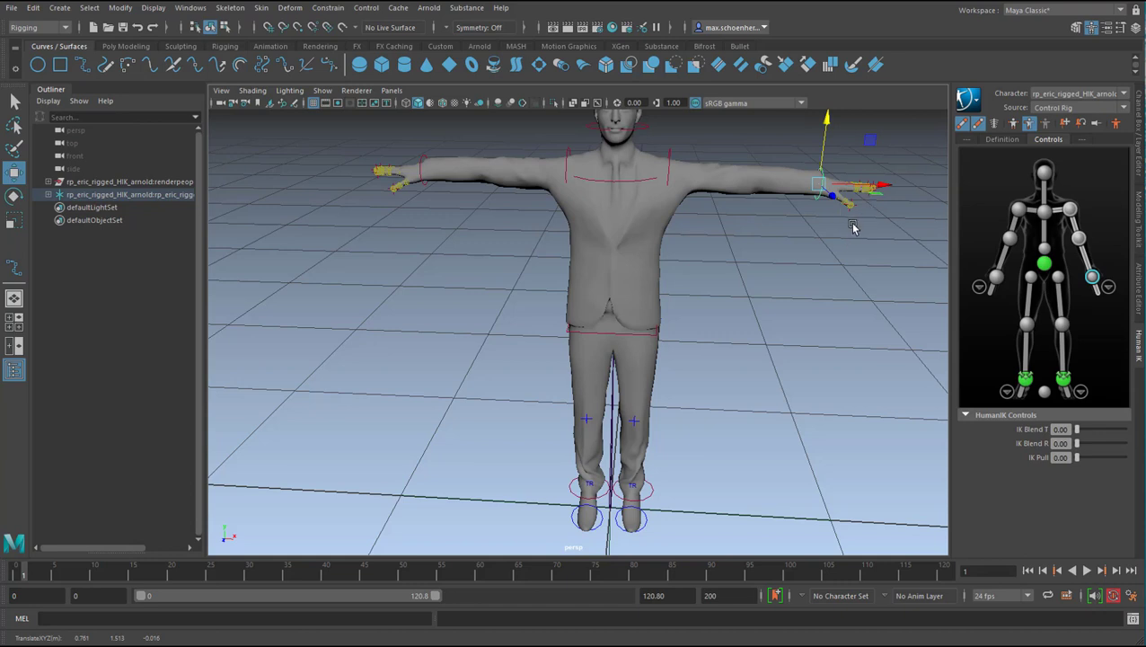
mouse_move(834, 242)
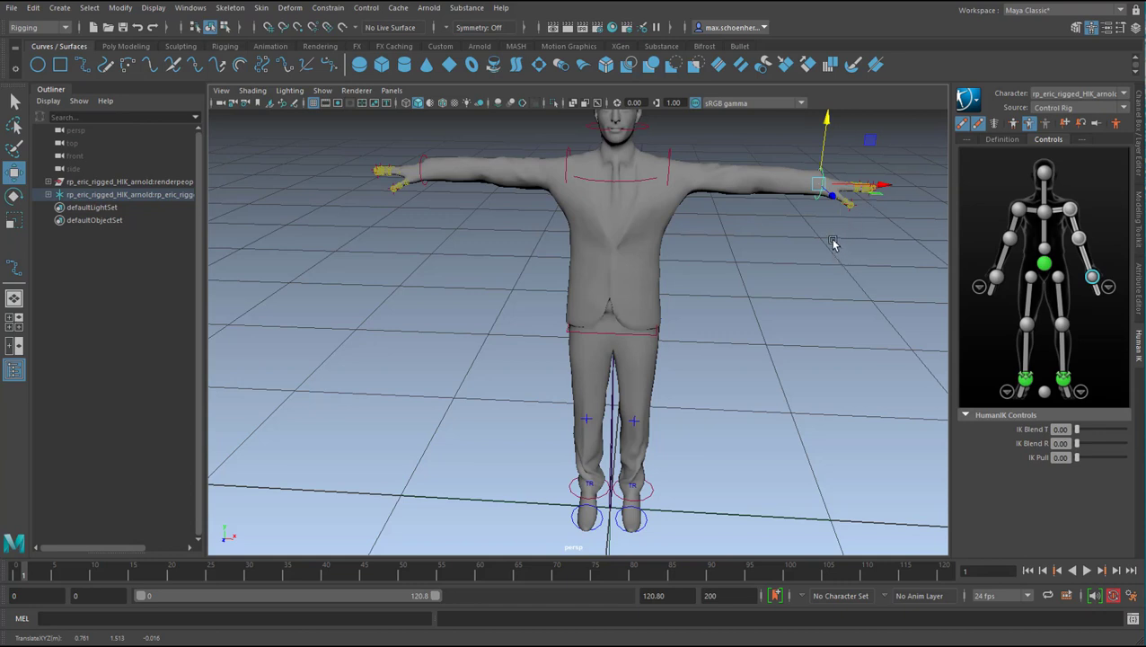
mouse_move(801, 248)
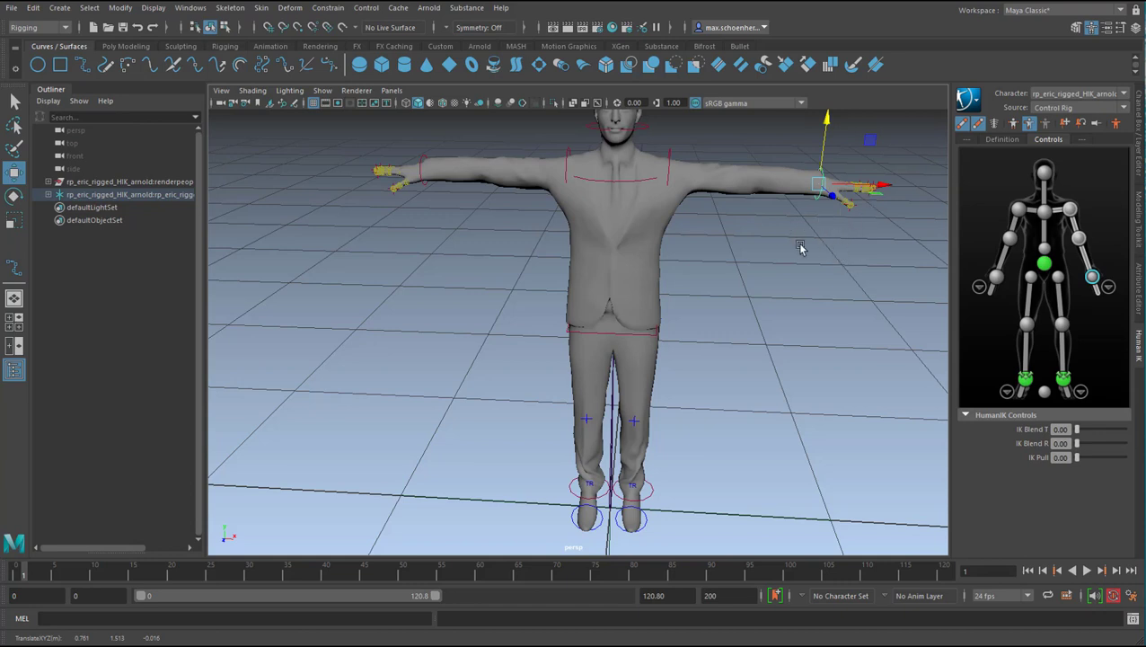
mouse_move(822, 166)
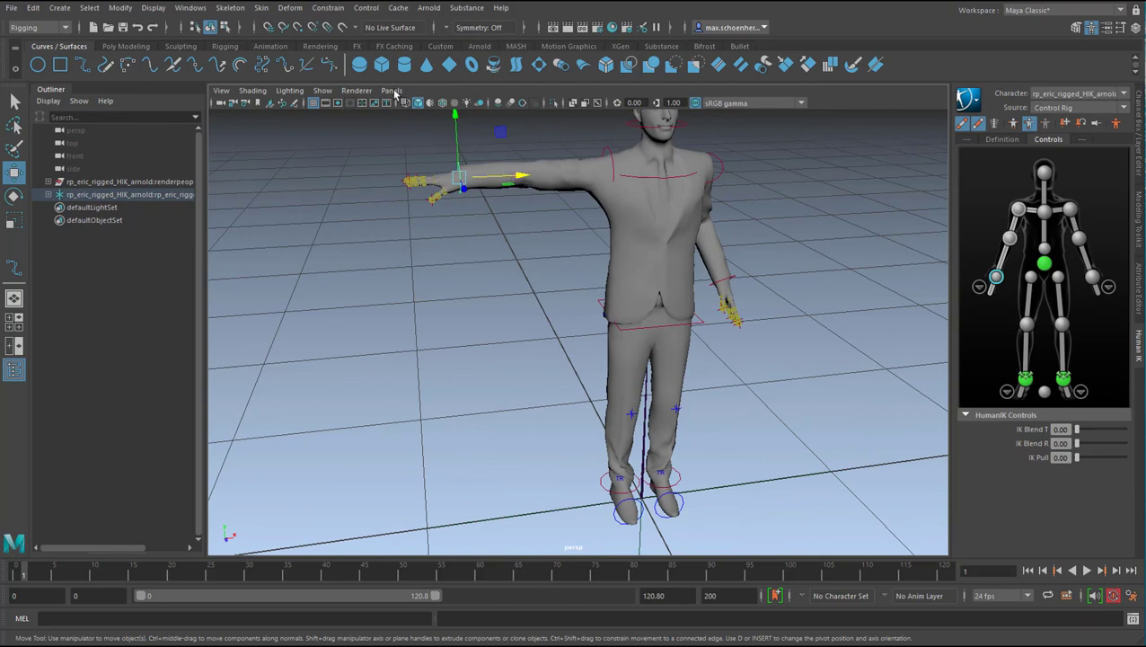
left_click_drag(458, 176, 557, 176)
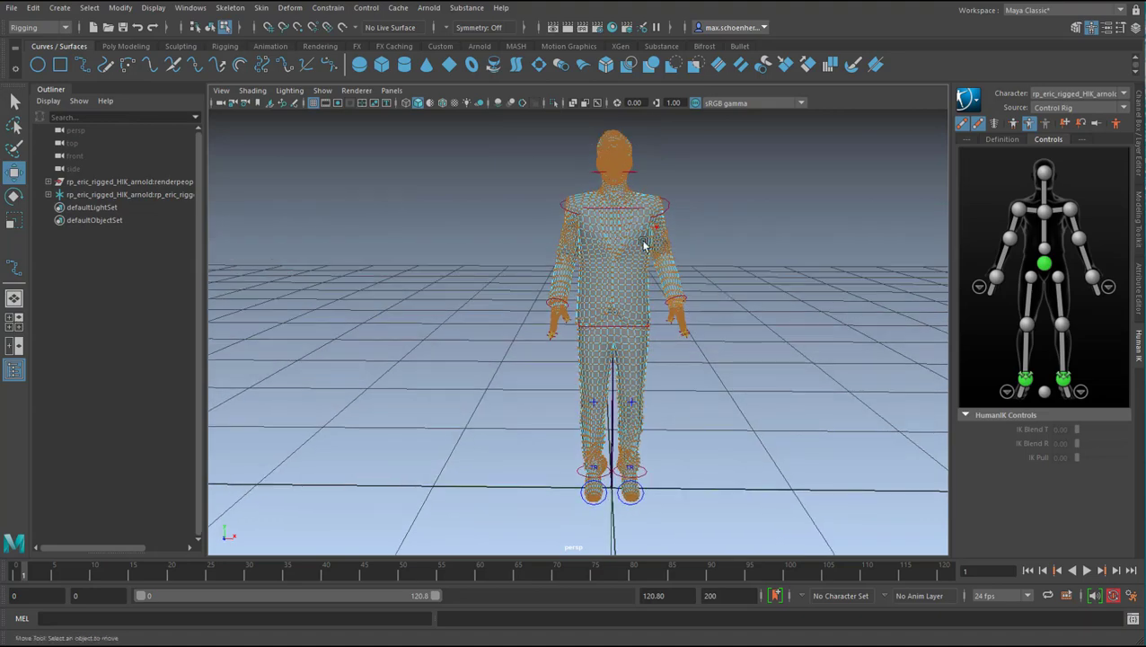
Via the marking menu, marquee-select the chest effector of the rp_eric rig.
right_click(643, 244)
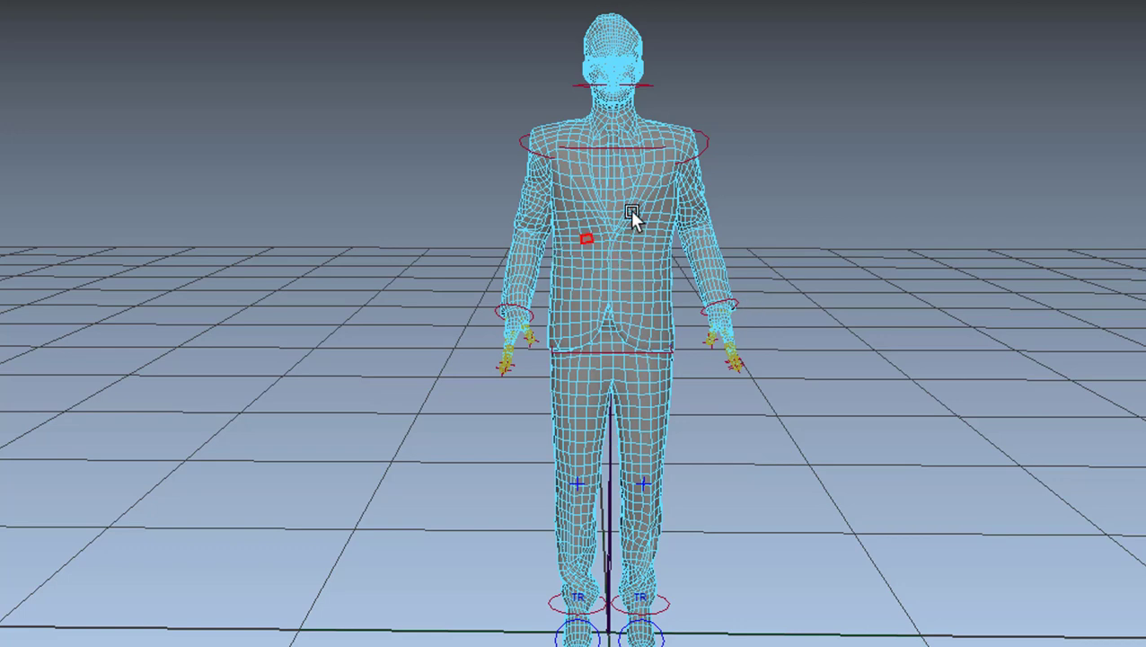
left_click_drag(632, 217, 762, 209)
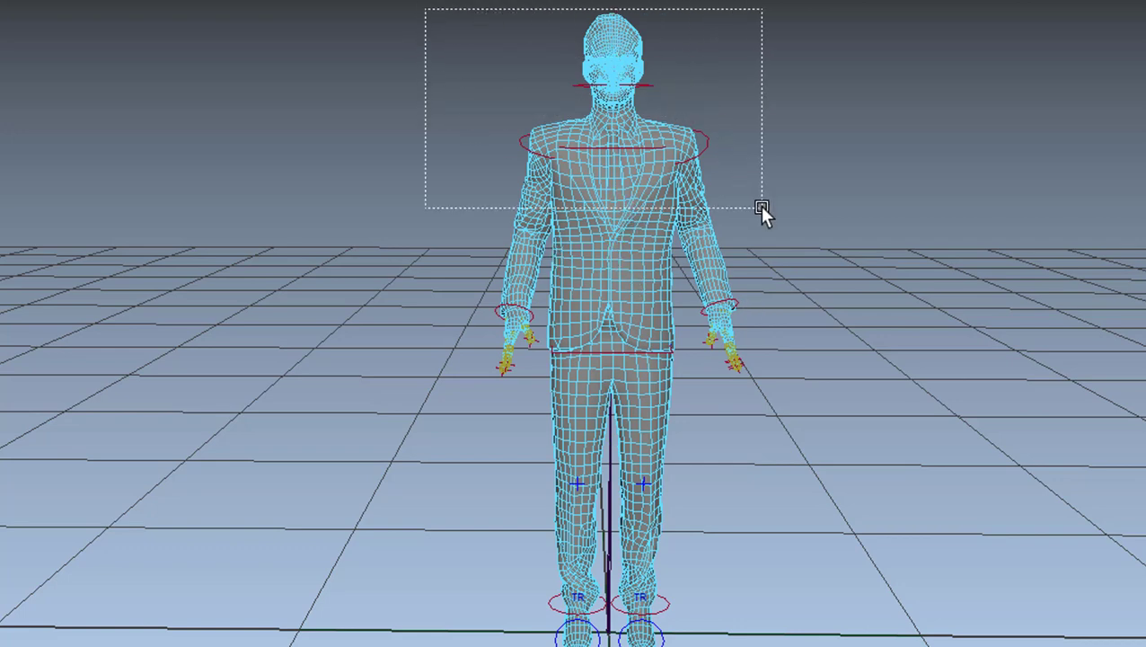
left_click_drag(762, 209, 784, 399)
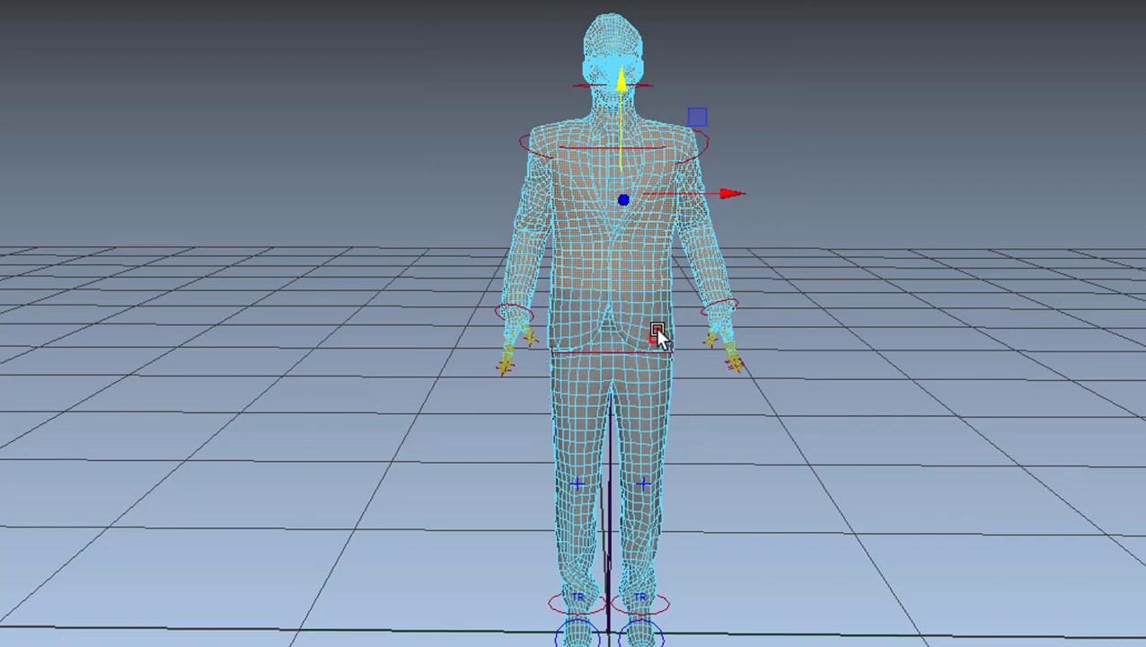
mouse_move(681, 376)
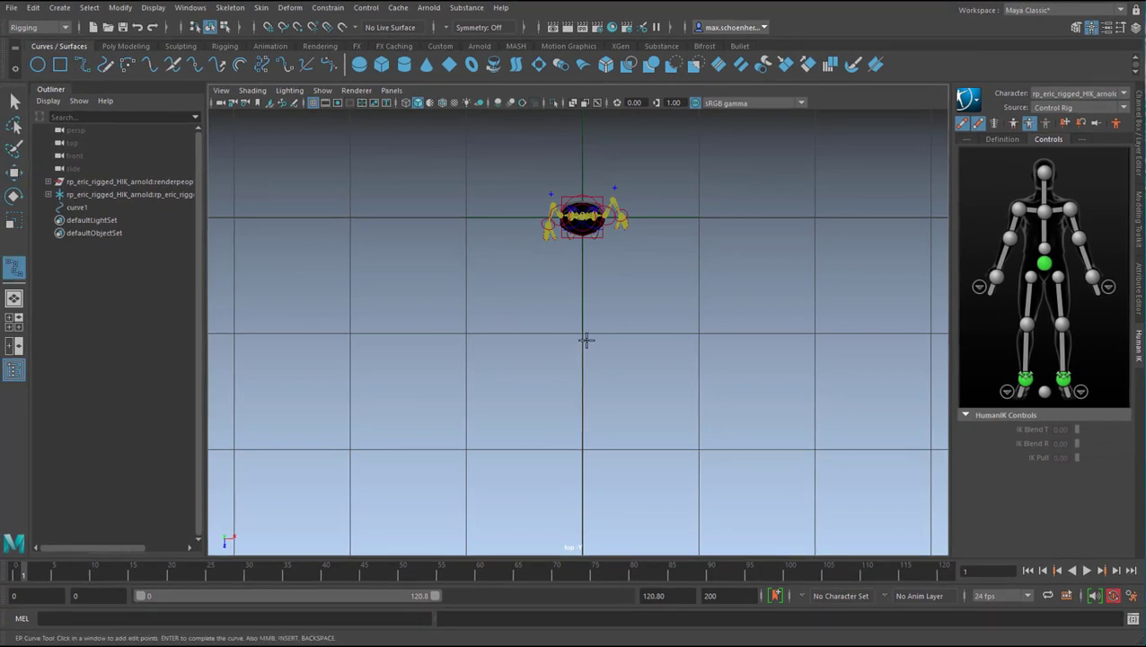
Place the points of curve1 as a ground path with the curve tool.
left_click(403, 458)
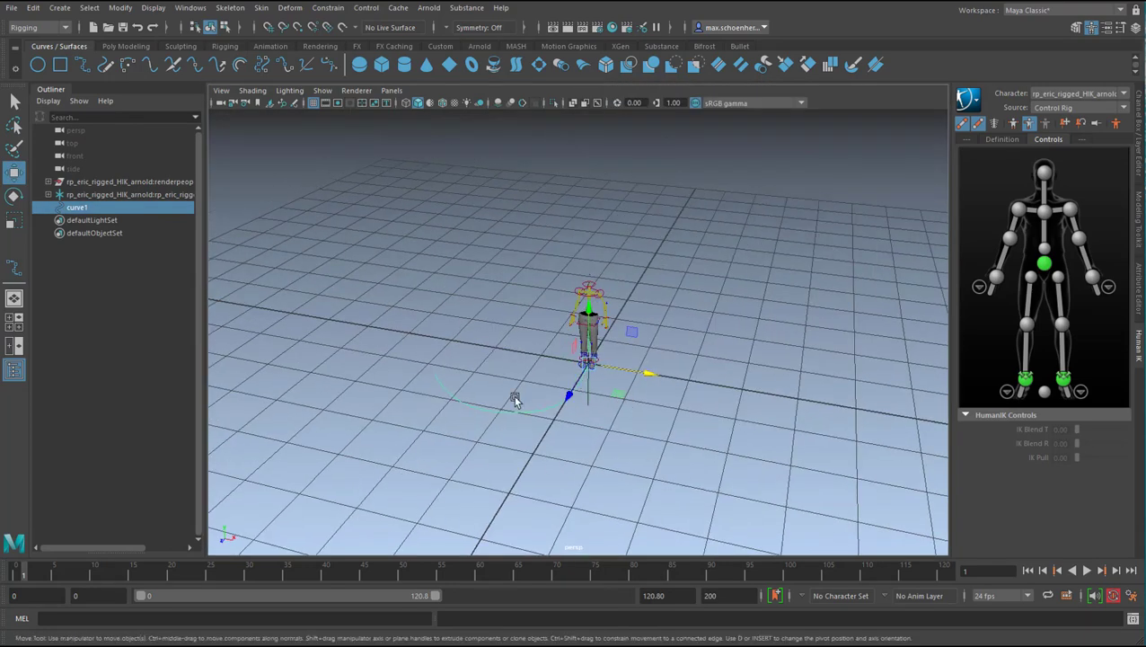
mouse_move(602, 457)
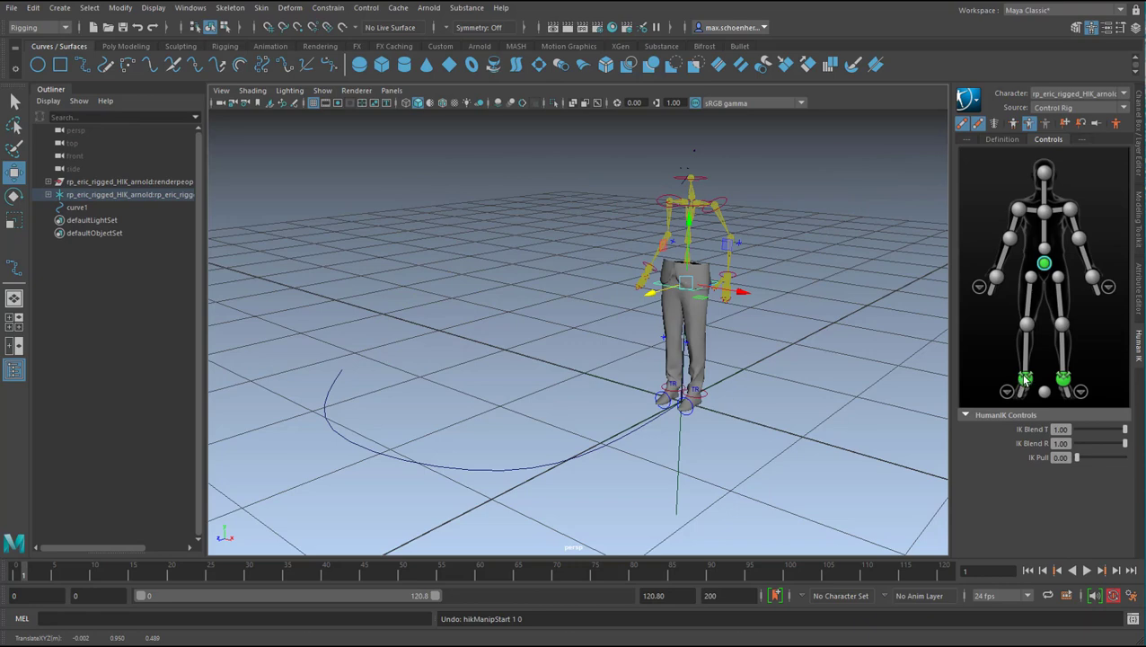
Move the character to the start of the path and select its hips effector.
left_click_drag(679, 399, 596, 356)
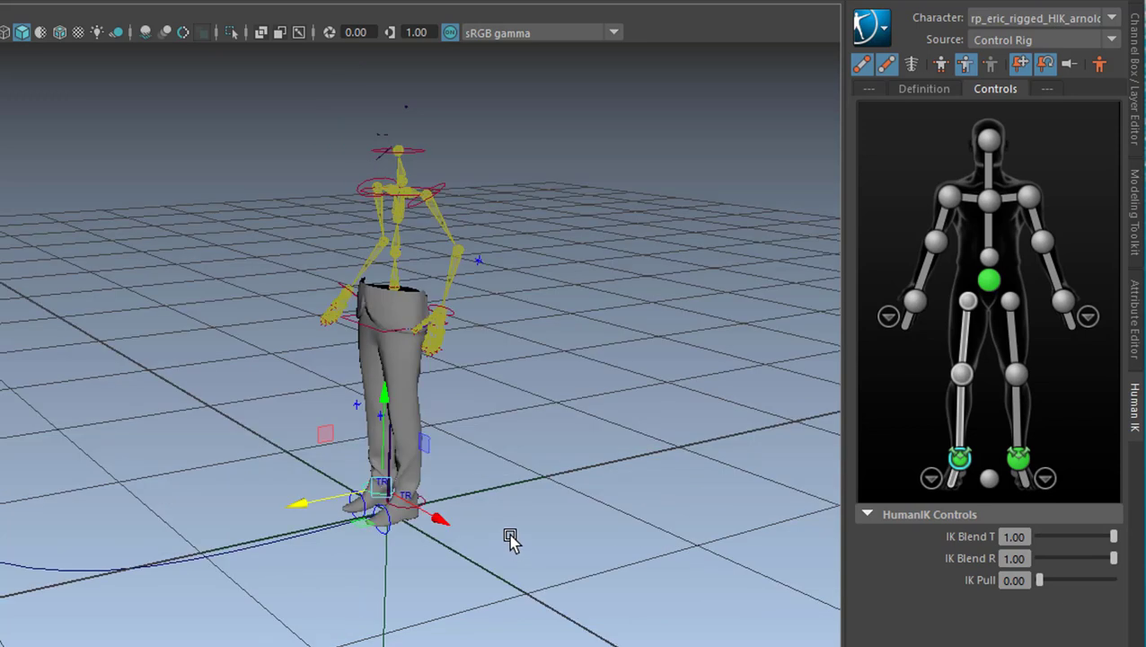
mouse_move(456, 459)
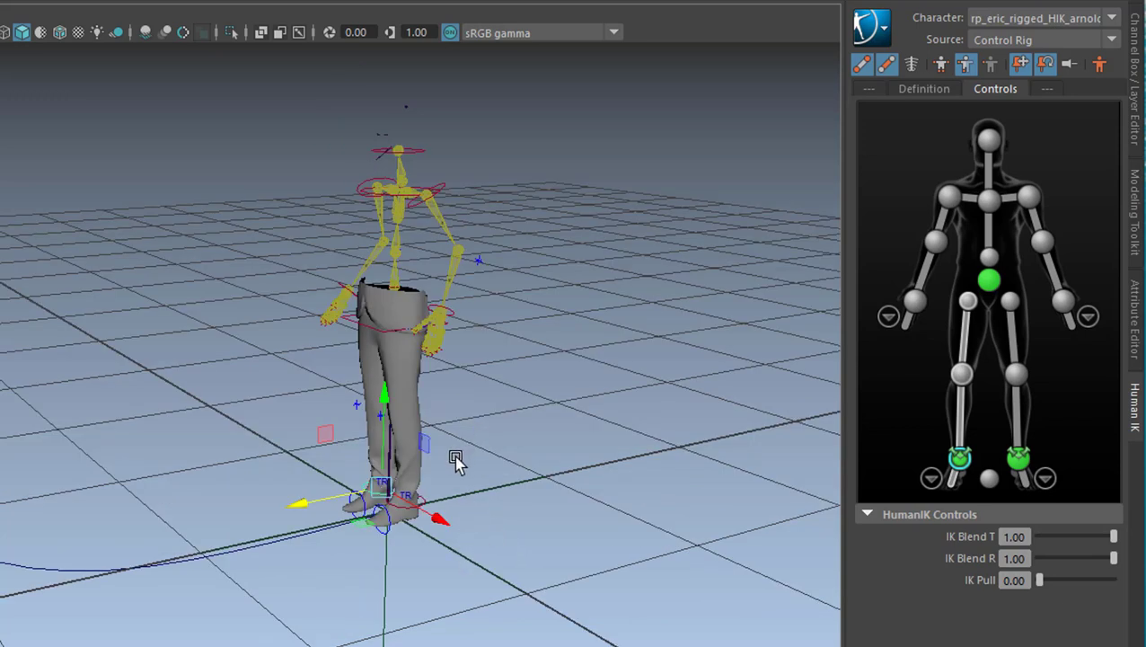
mouse_move(428, 460)
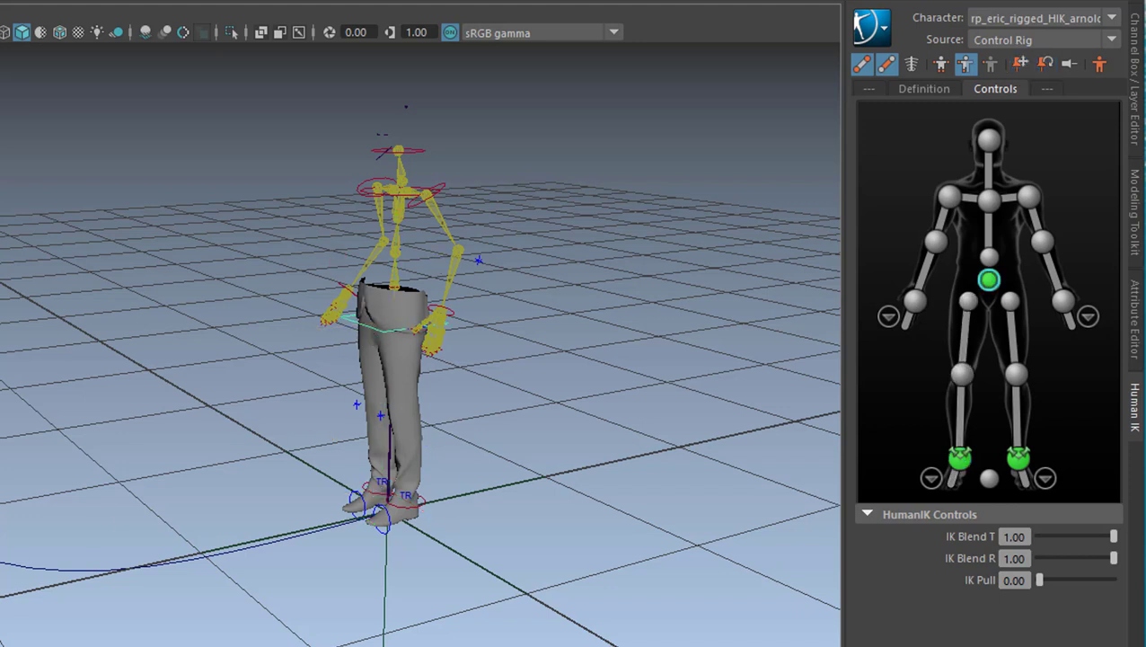
left_click(399, 226)
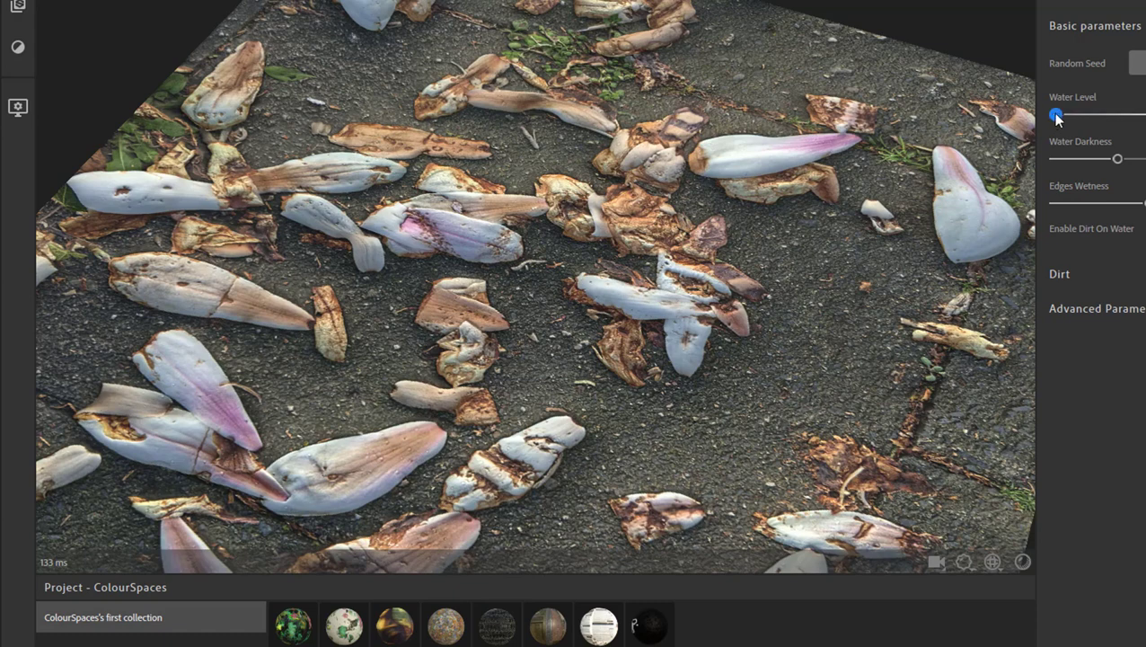
Increase the Water Level so larger wet puddles form on the petal-covered ground.
left_click_drag(1057, 115, 1082, 115)
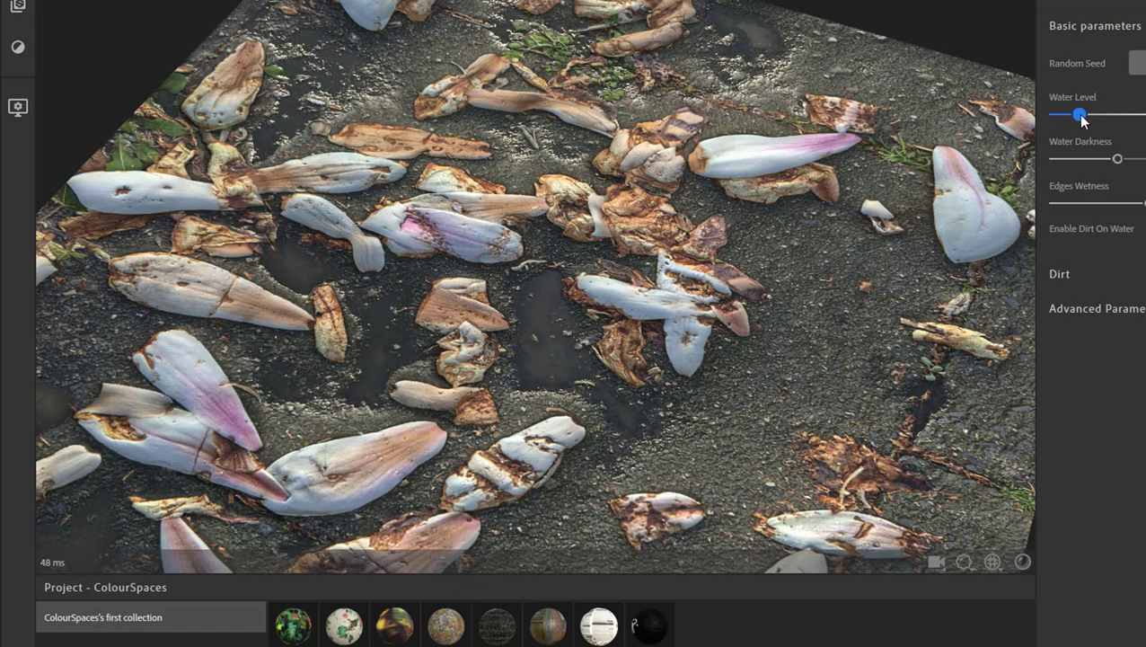
left_click_drag(1081, 115, 1100, 115)
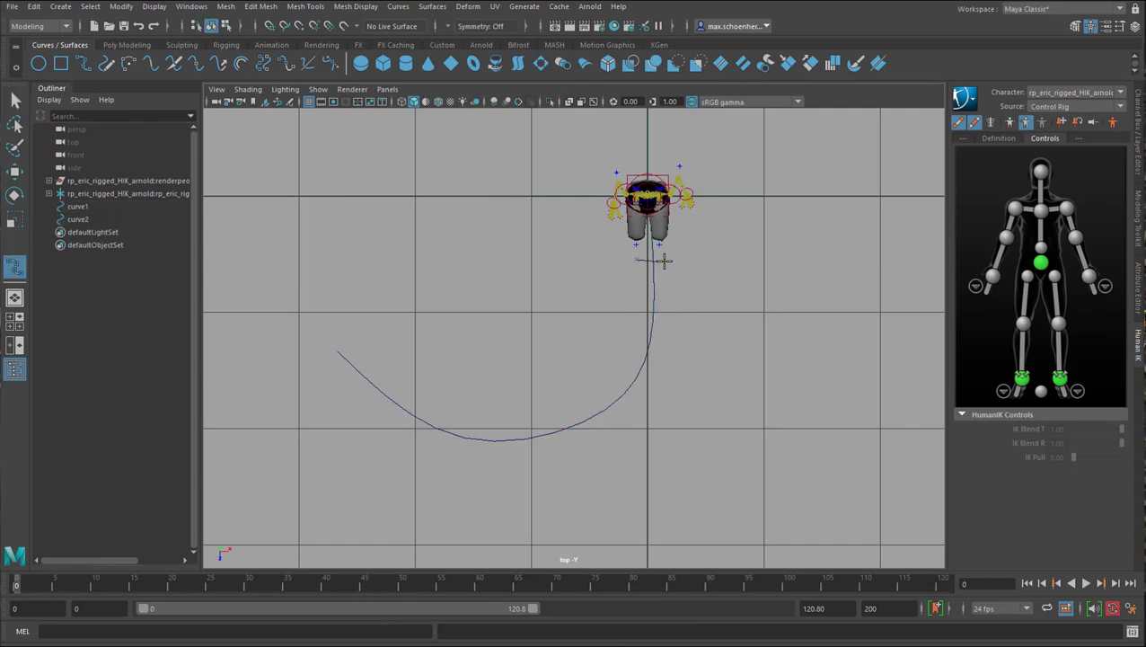
Place two short curves along the path near the character's feet.
left_click(79, 219)
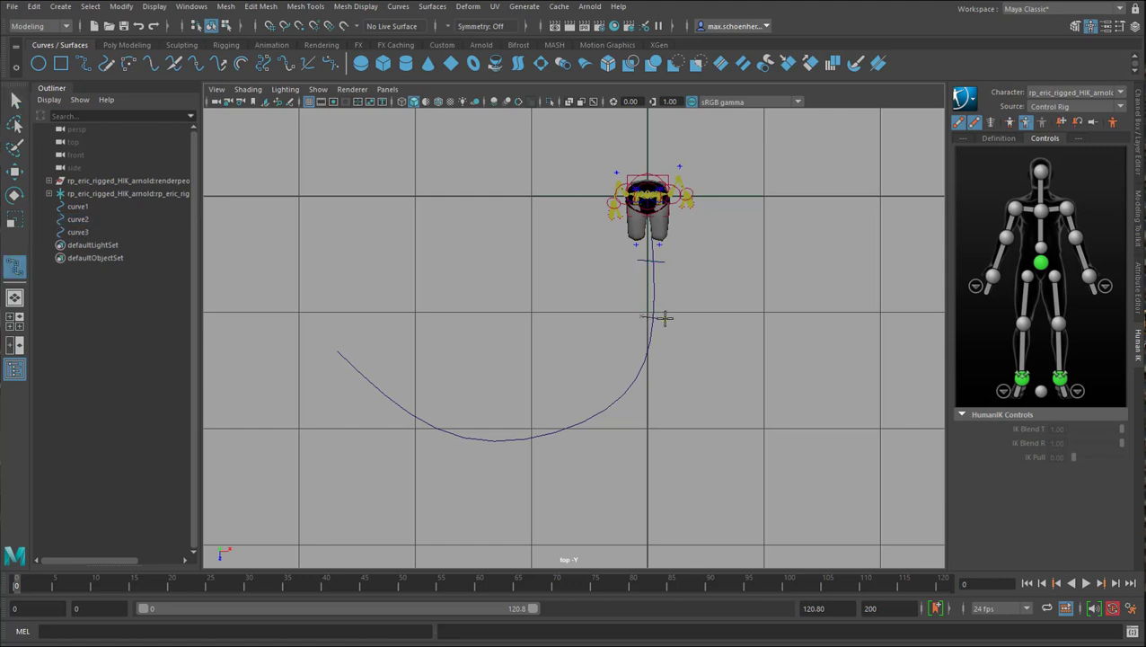
left_click(79, 232)
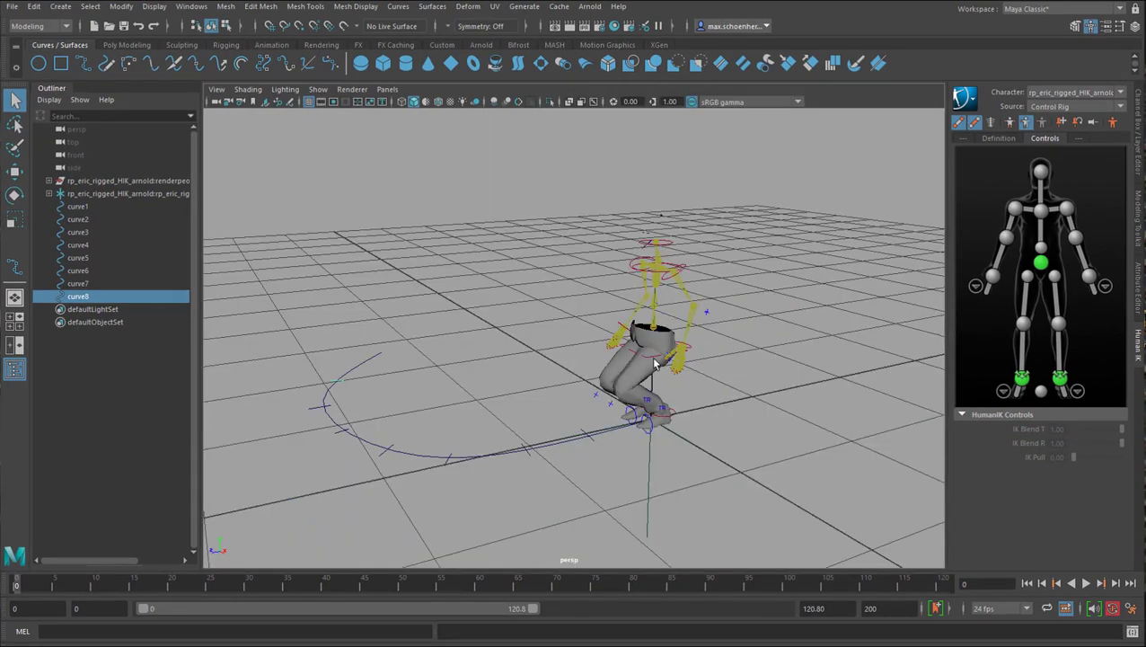
Pull the hips effector down so the legs bend into a crouch.
left_click_drag(656, 360, 710, 375)
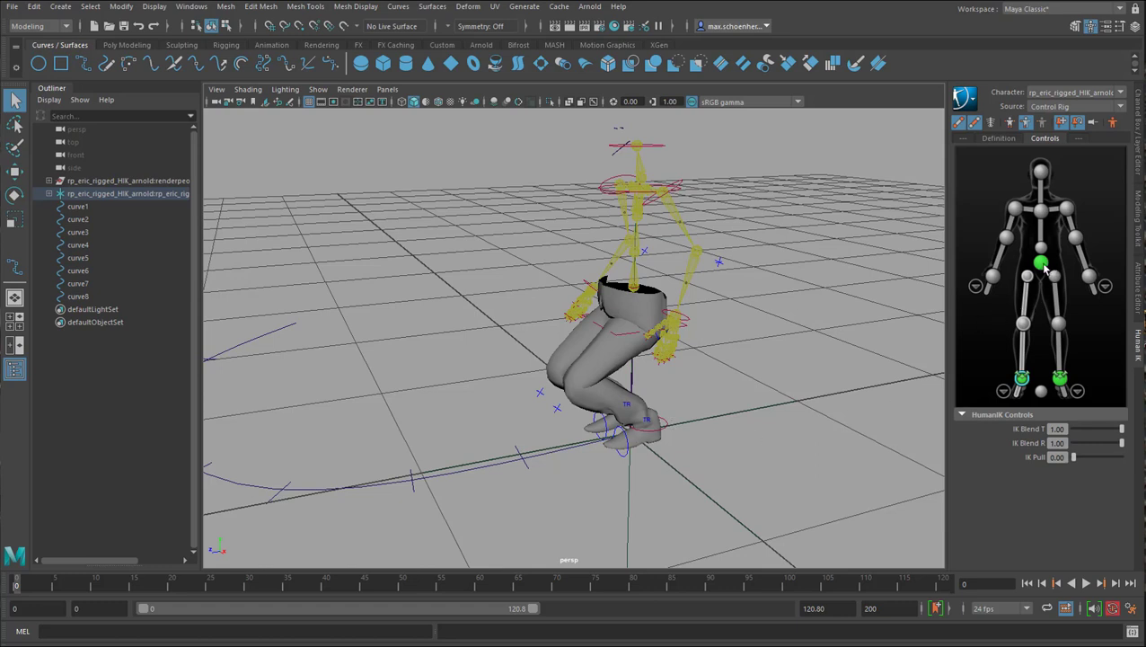
left_click(1042, 262)
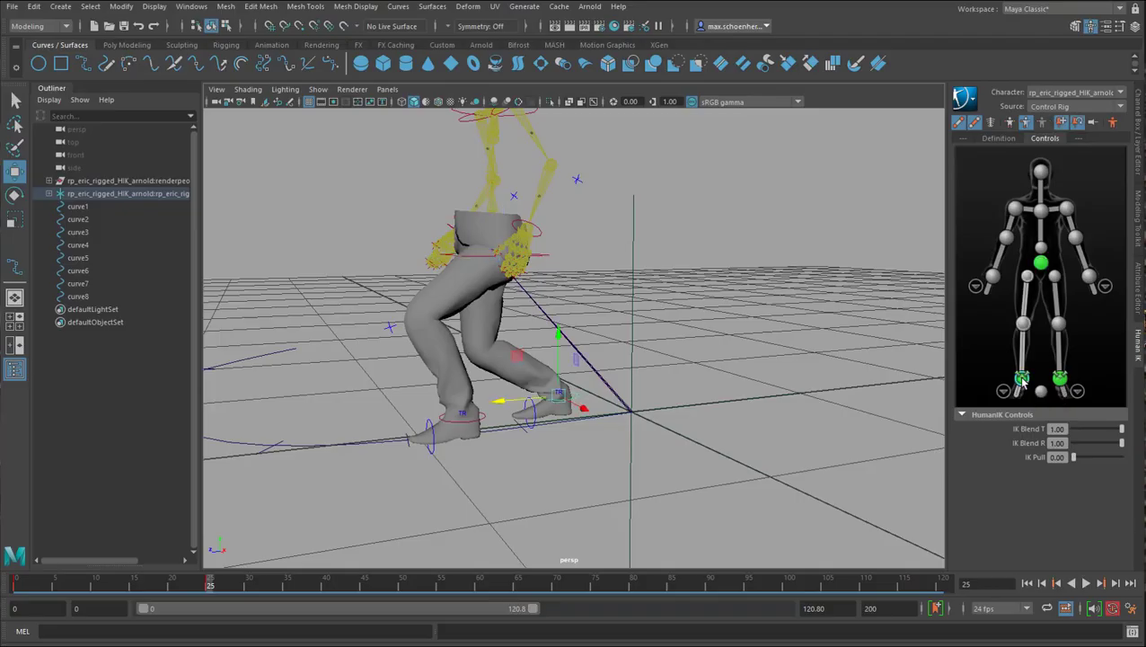
mouse_move(1022, 377)
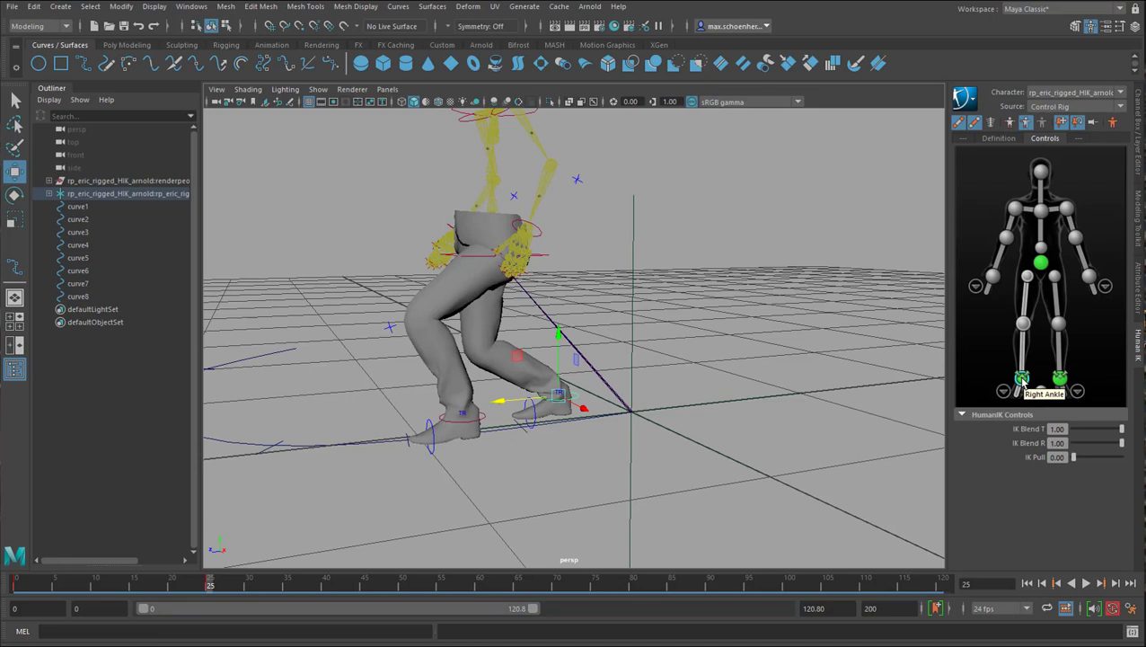
Select the right ankle effector on the HumanIK character figure.
left_click(1085, 583)
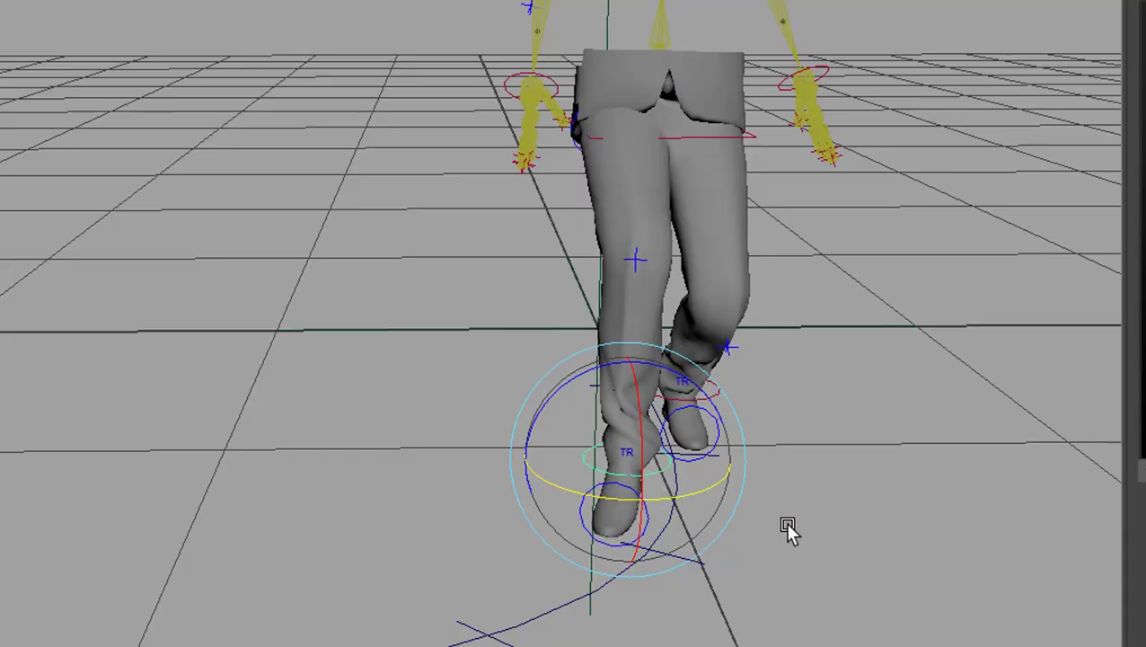
Raise and rotate the right ankle effector so the foot lifts for the step.
left_click_drag(787, 525, 600, 488)
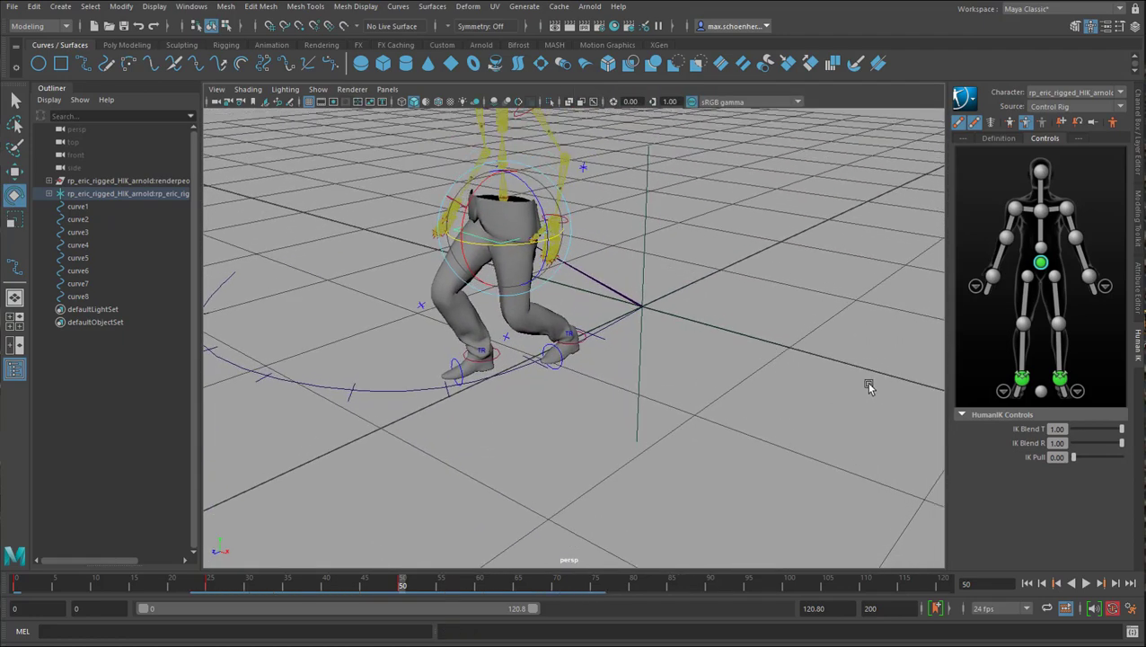
mouse_move(1013, 391)
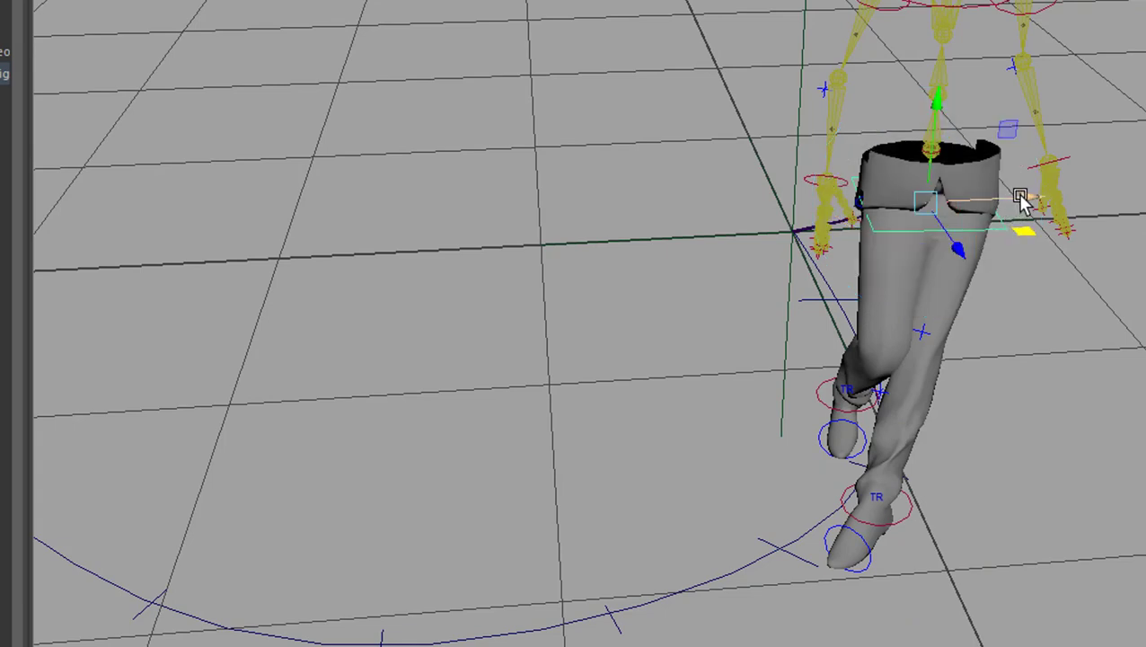
Move the hips effector up along Y for this step pose.
left_click_drag(1021, 197, 955, 215)
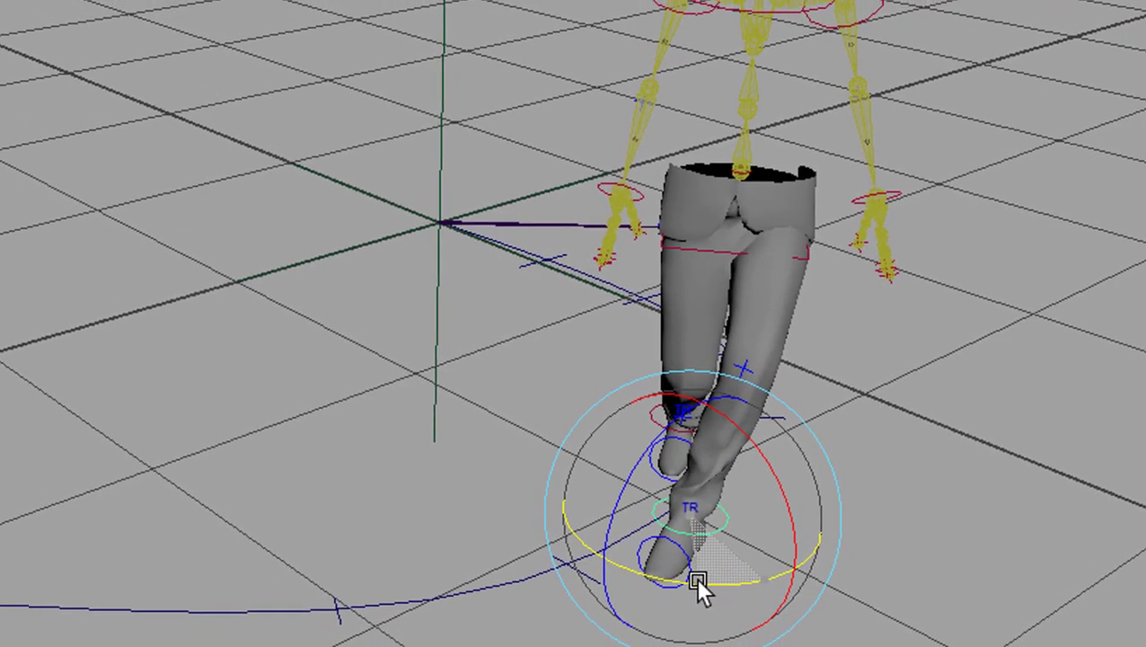
Adjust the stepping foot's angle, then rotate the hips toward the turn.
left_click_drag(701, 590, 859, 273)
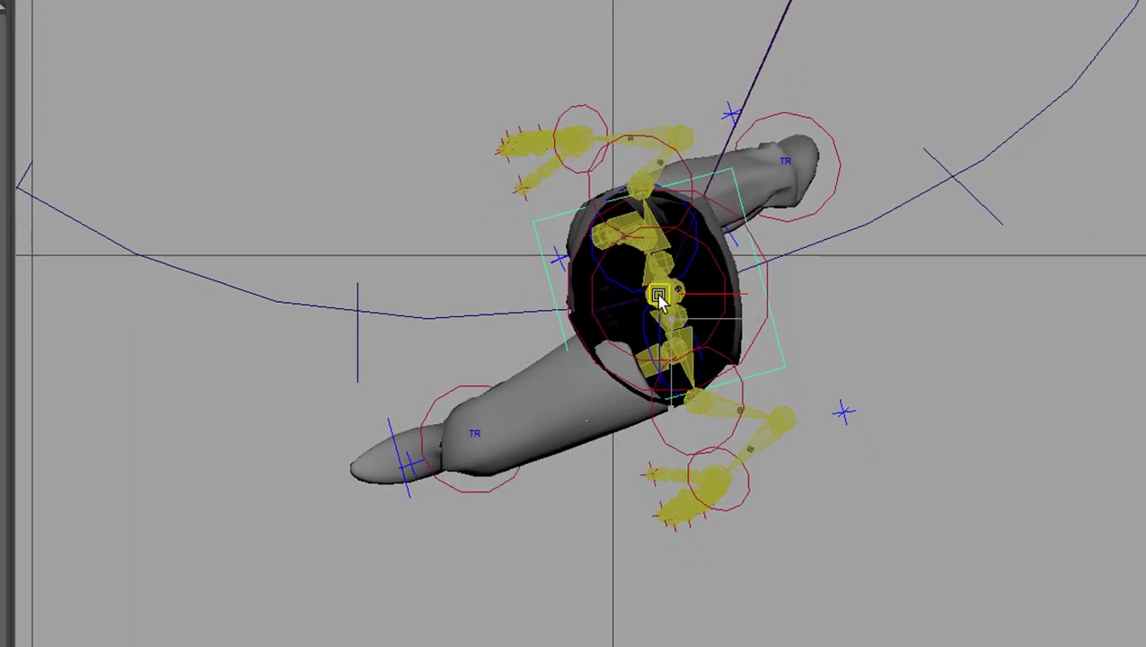
left_click_drag(661, 297, 602, 315)
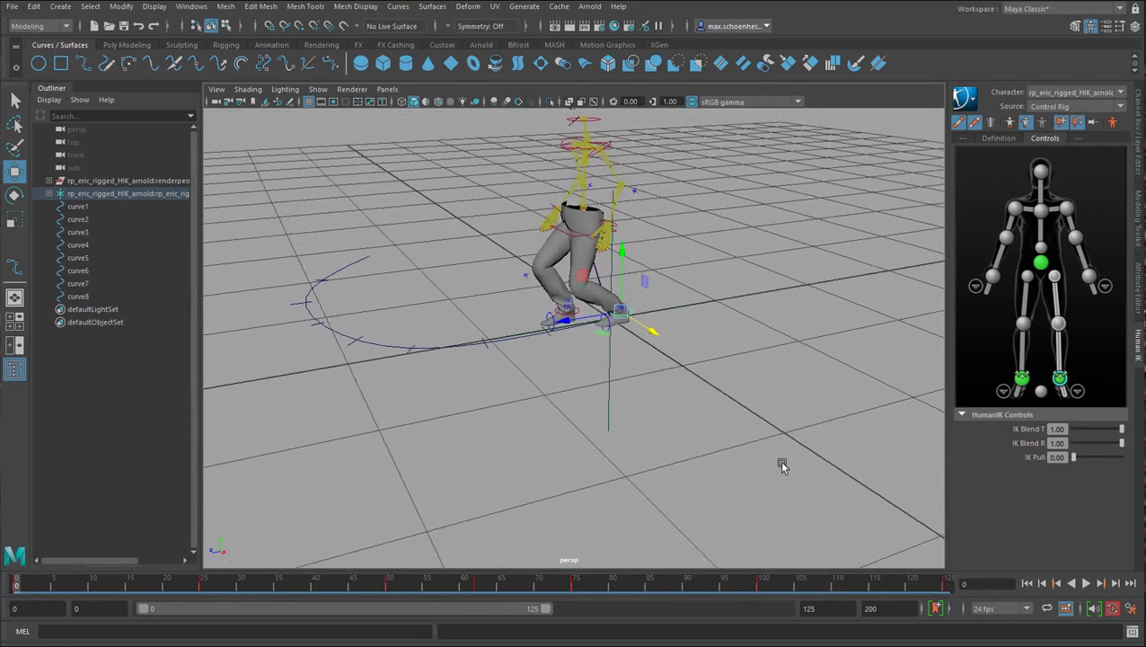
left_click(1086, 582)
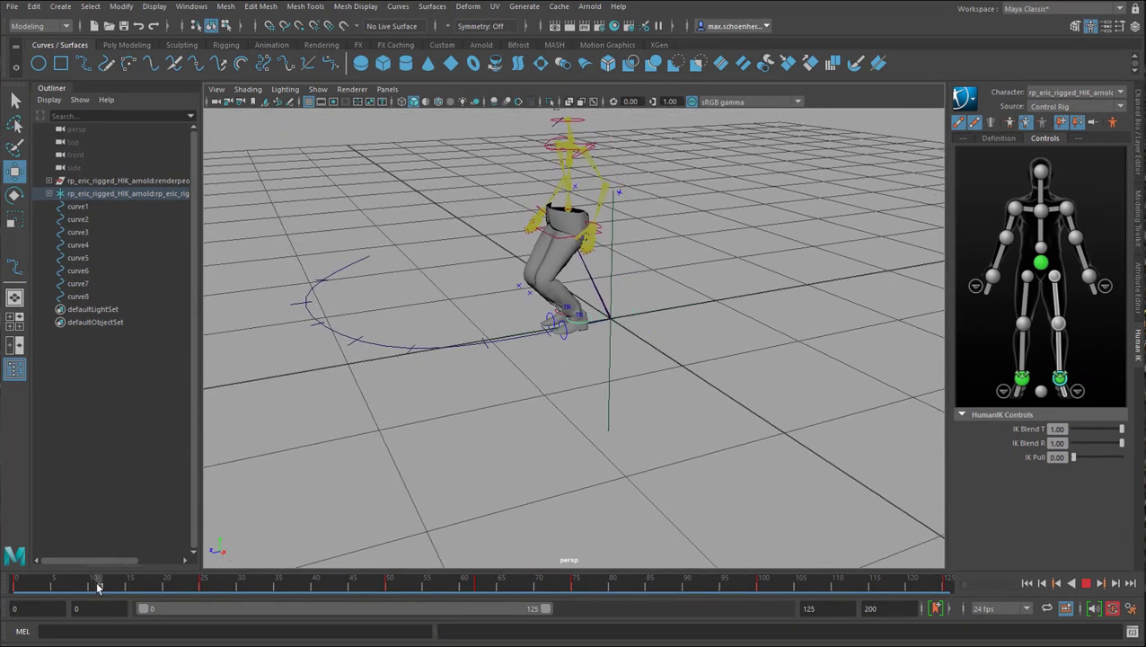
left_click(82, 586)
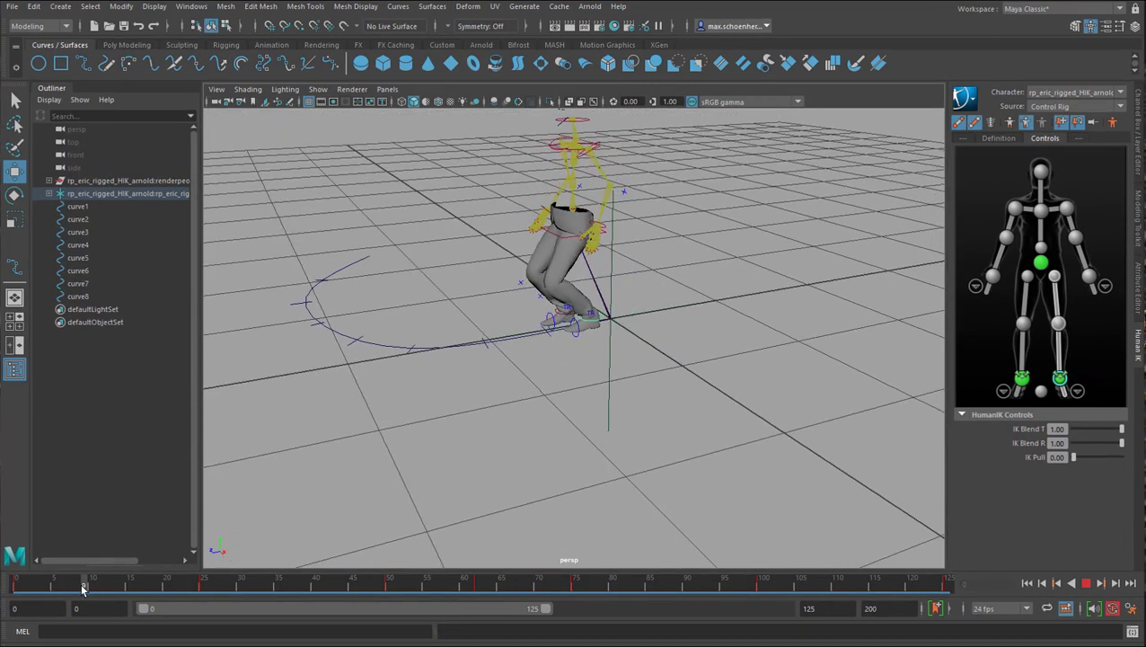
left_click(85, 585)
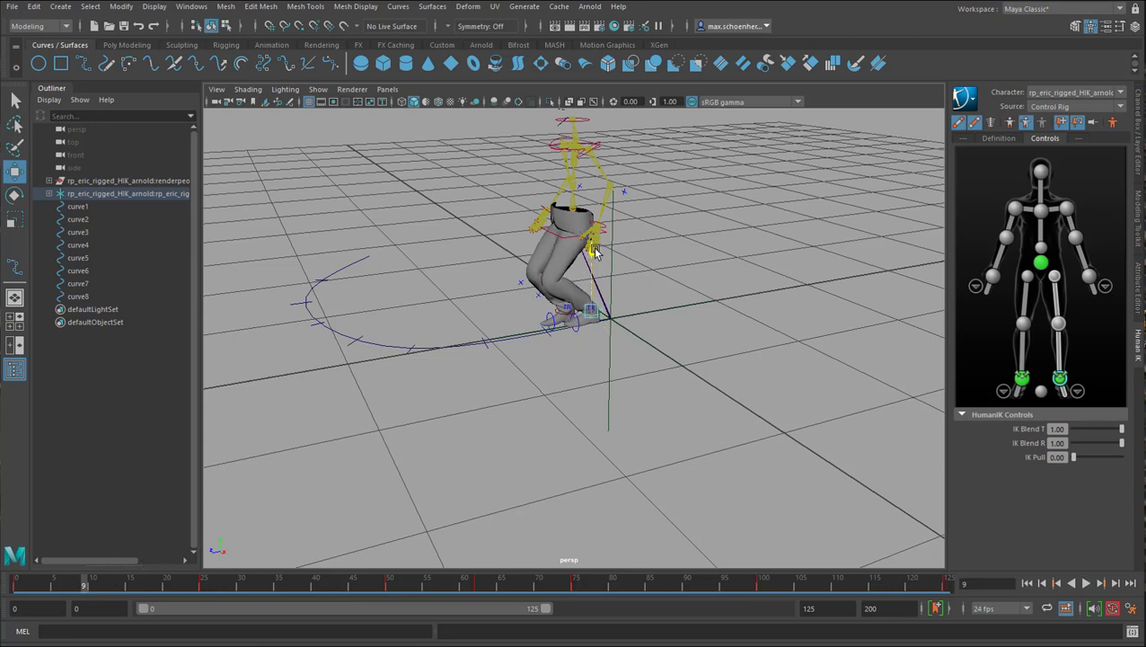
left_click(1085, 583)
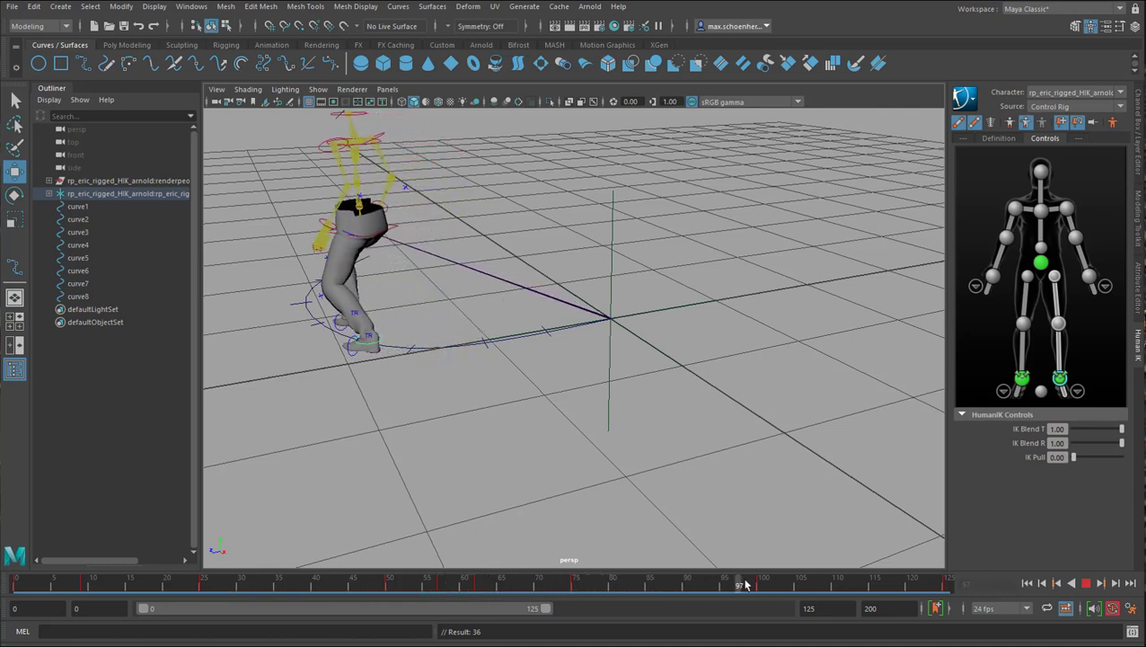
left_click_drag(738, 578, 837, 578)
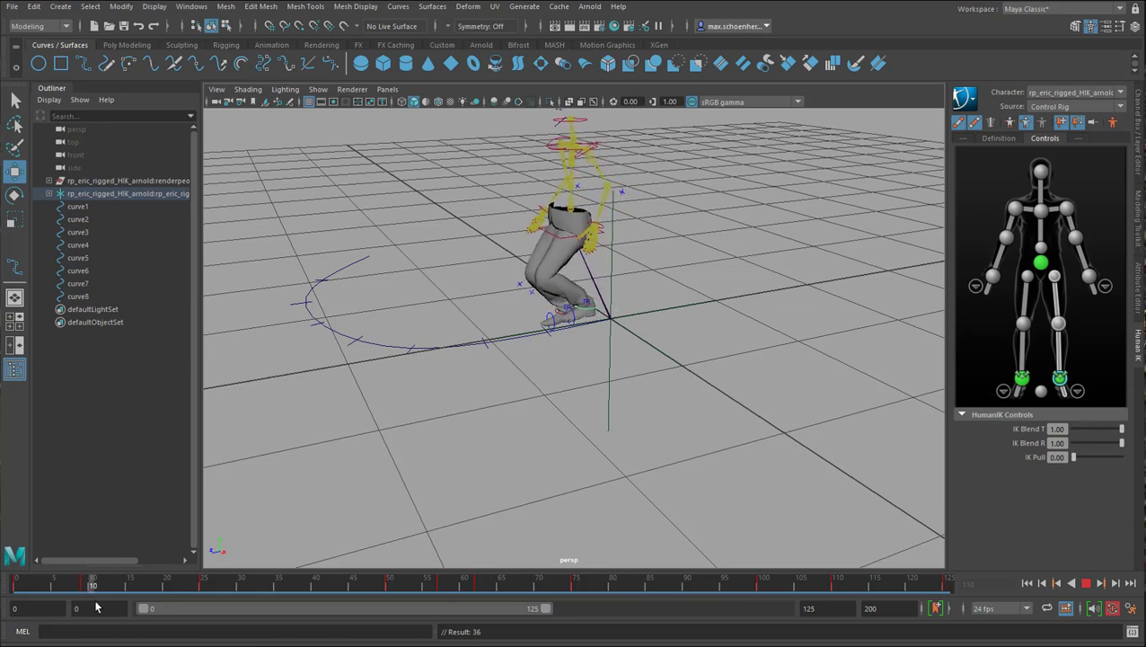
left_click(240, 586)
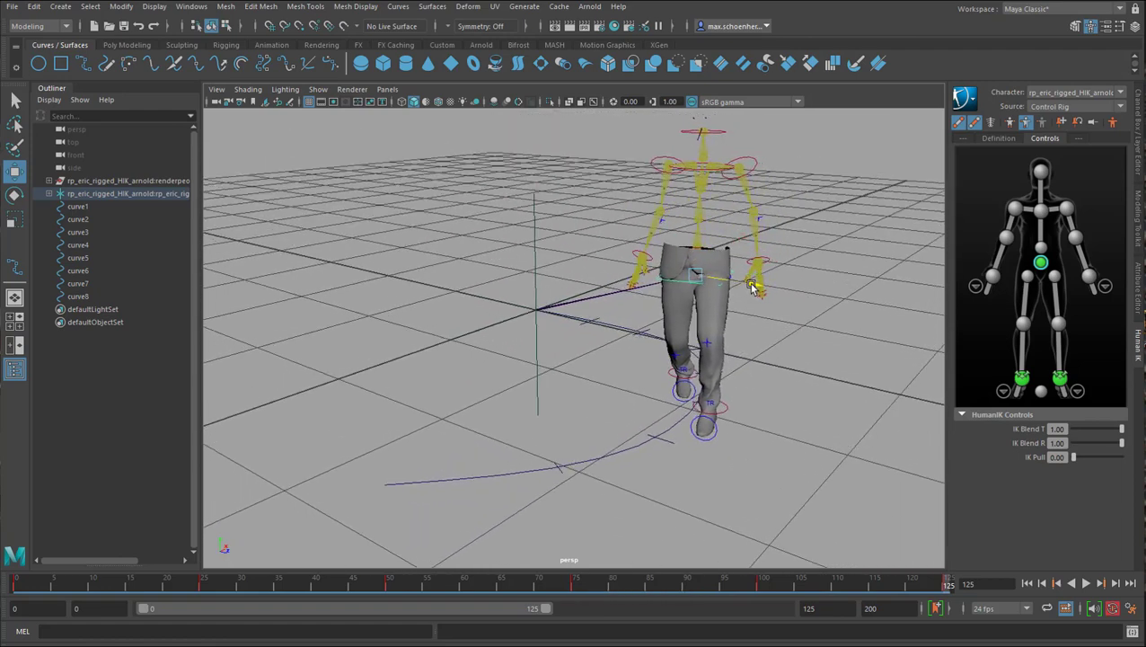
Pick a HumanIK rig control on the character at the path's end.
left_click(751, 284)
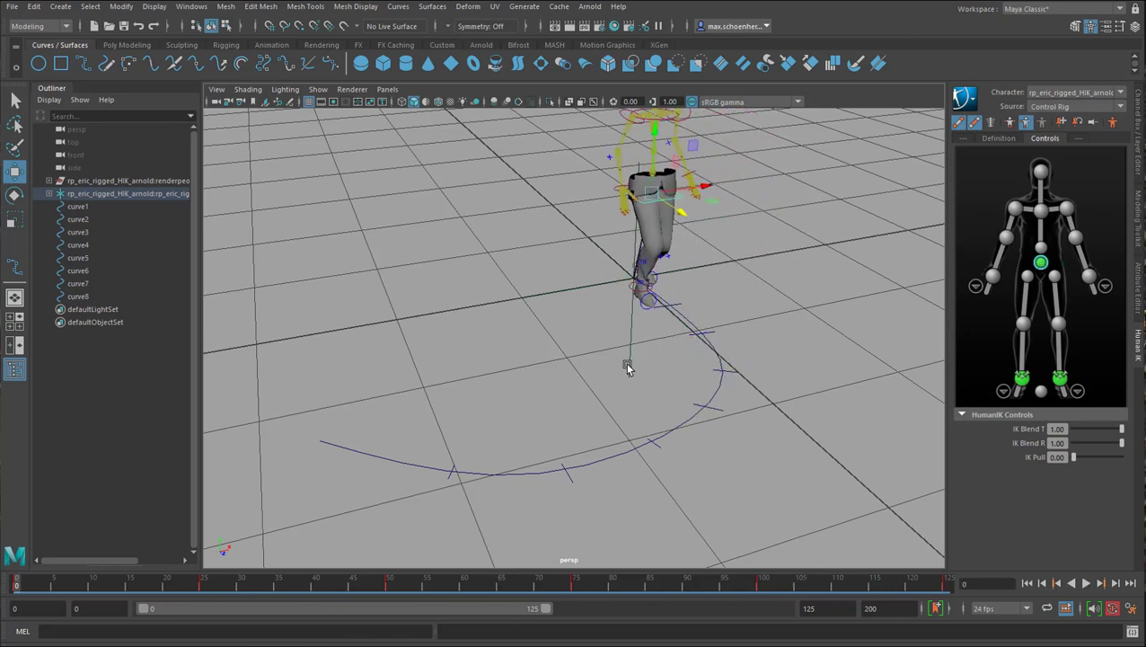
Orbit the view to look down on the path around the hips control.
left_click_drag(628, 367, 528, 395)
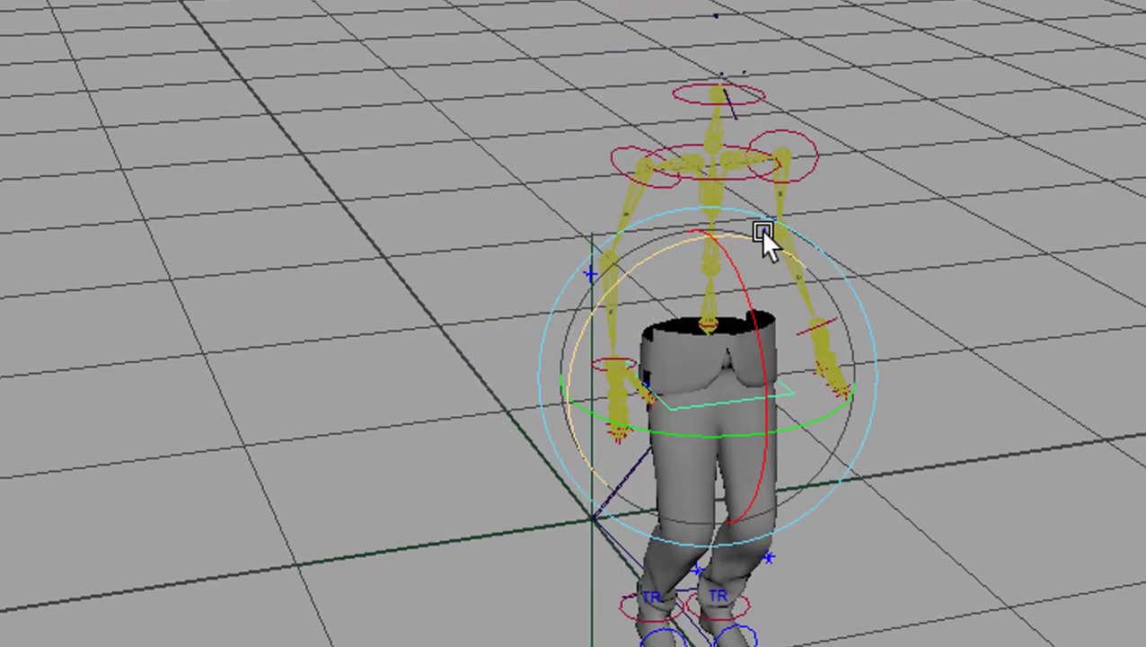
Set the Rotate Tool's Axis Orientation from World to Object.
left_click_drag(763, 230, 782, 219)
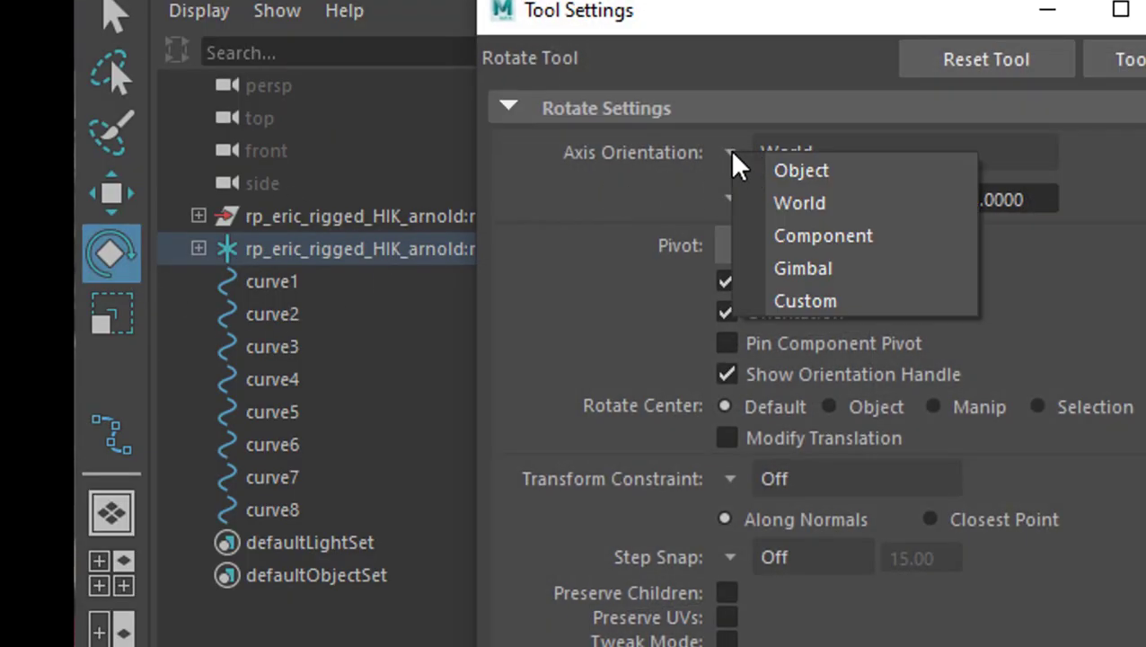
left_click(801, 168)
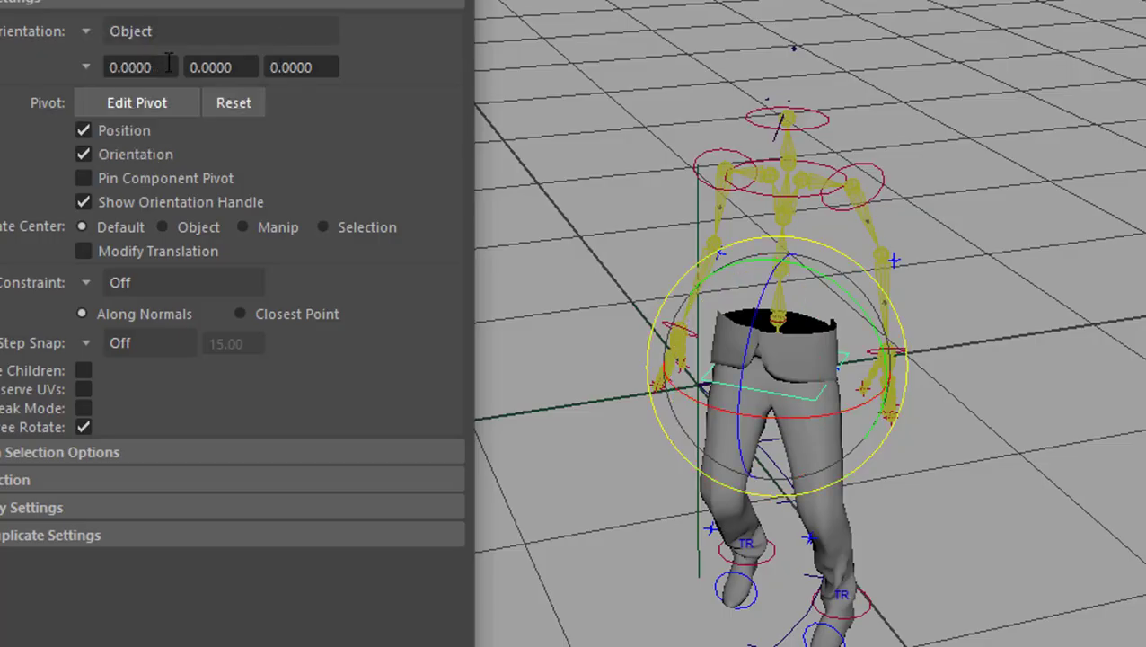